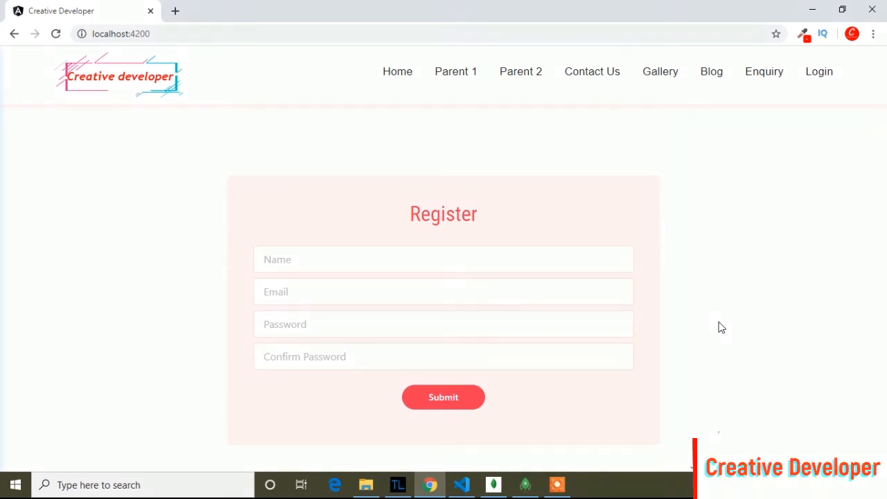
{"action": "mouse_move", "coordinate": [523, 477]}
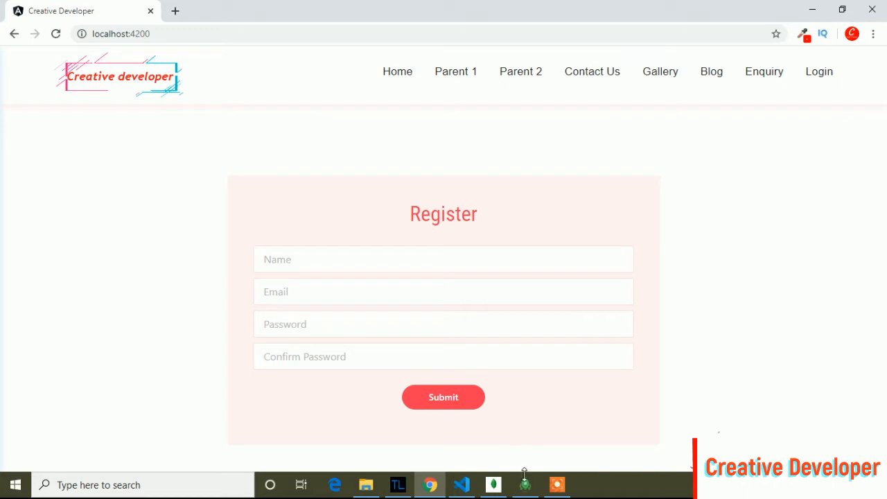
Bring Robo 3T forward to review the single user document in the registers collection
{"action": "left_click", "coordinate": [524, 485]}
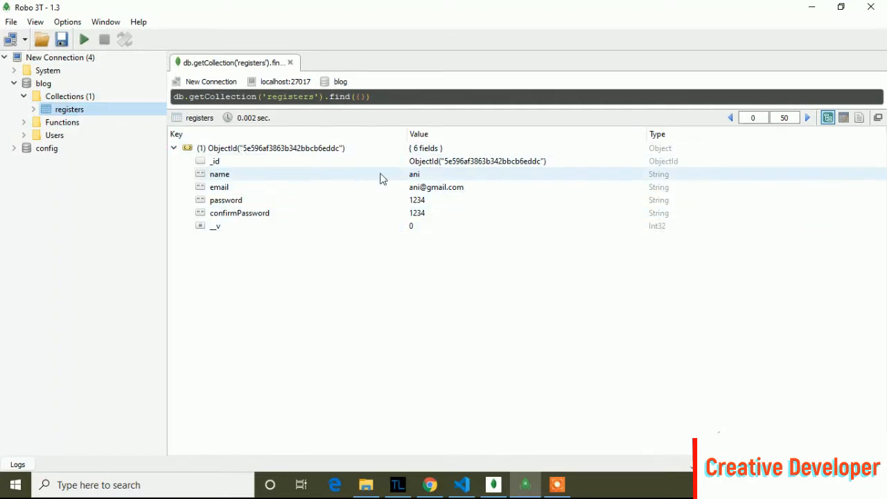
{"action": "mouse_move", "coordinate": [399, 177]}
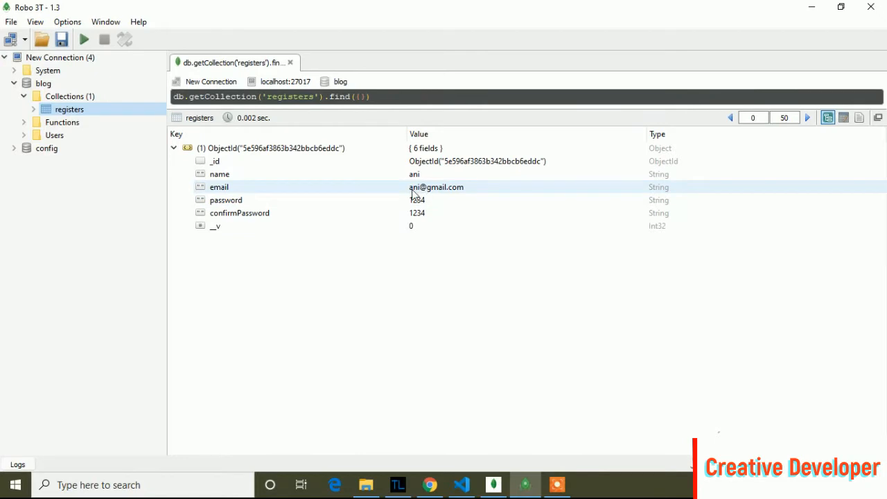
{"action": "mouse_move", "coordinate": [446, 195]}
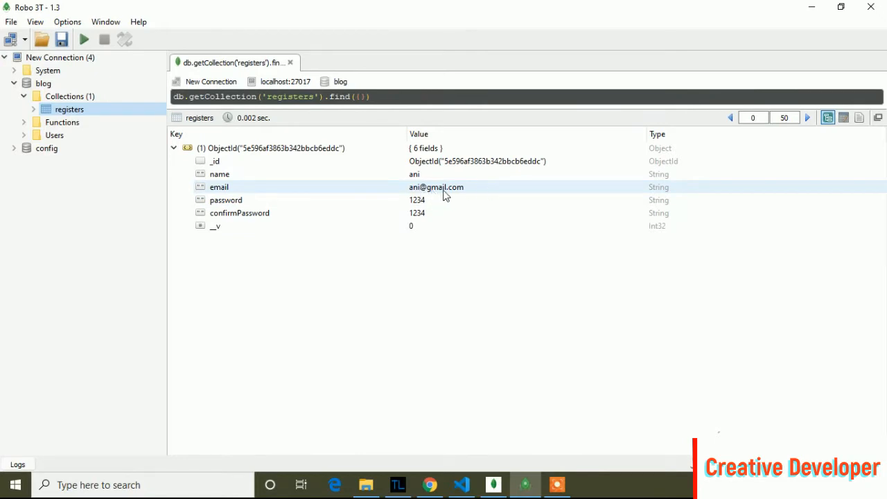
{"action": "mouse_move", "coordinate": [464, 191]}
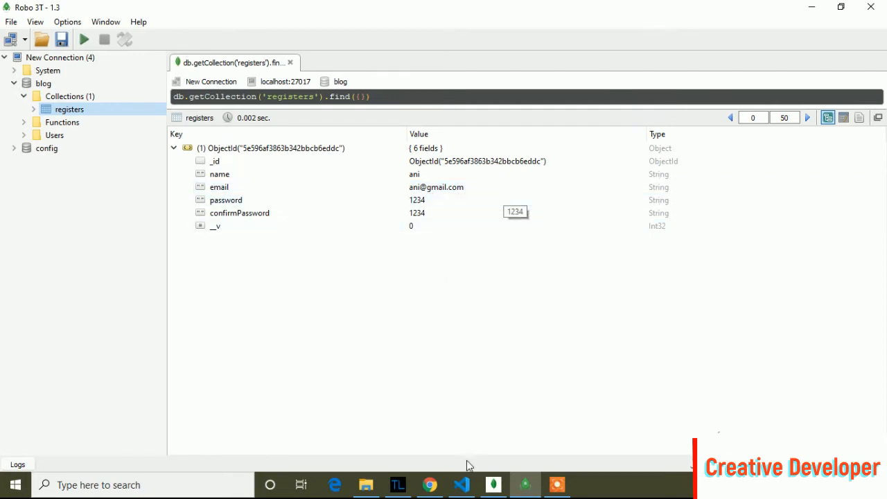
Review the insertUser body in userqueries.js and glance at the userInfoSchema in usermodel.js
{"action": "left_click", "coordinate": [460, 485]}
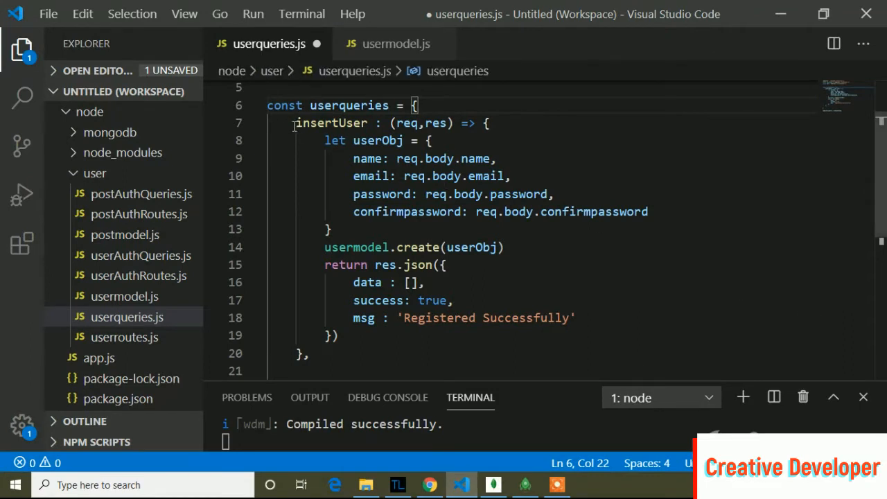
{"action": "left_click_drag", "start_coordinate": [295, 122], "coordinate": [391, 317]}
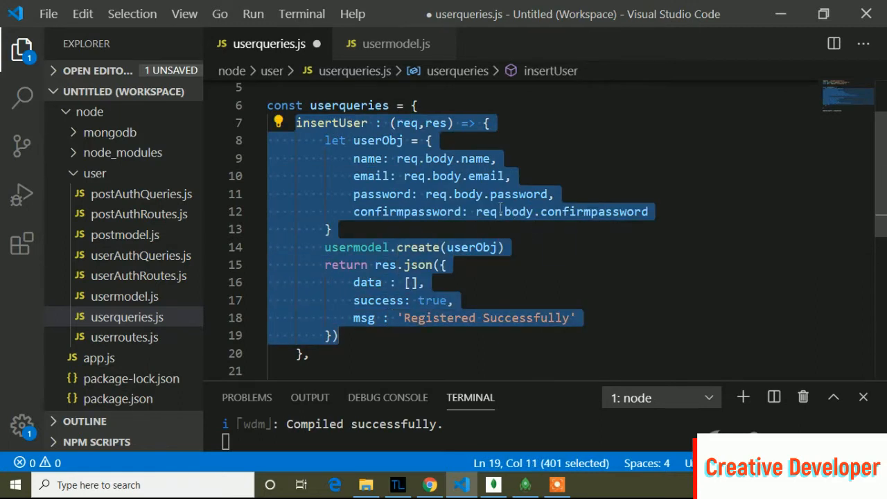
{"action": "left_click", "coordinate": [396, 43]}
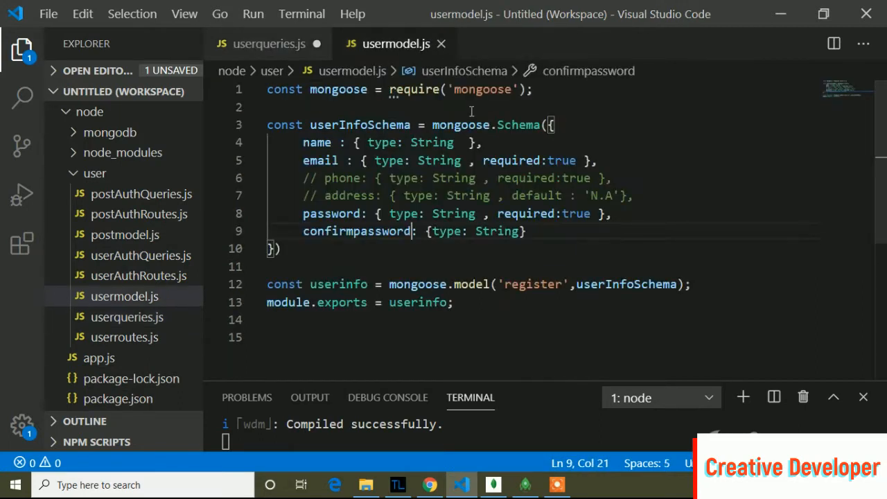
{"action": "mouse_move", "coordinate": [228, 13]}
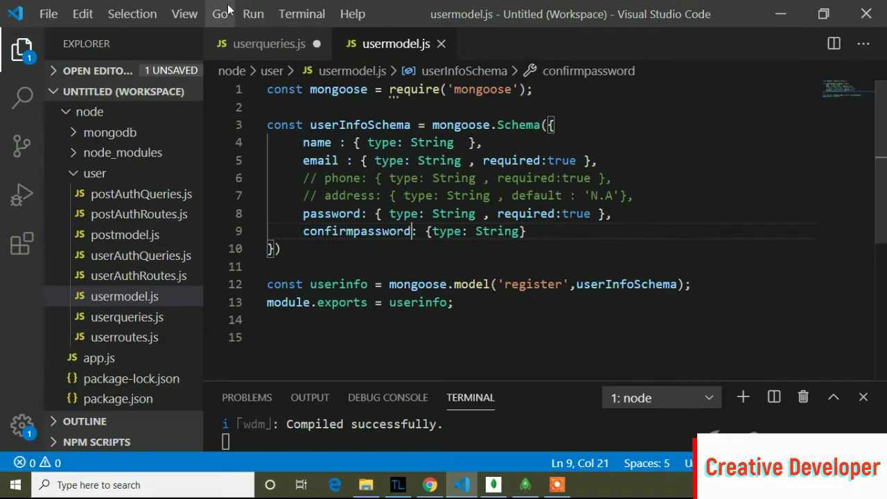
{"action": "left_click", "coordinate": [269, 43]}
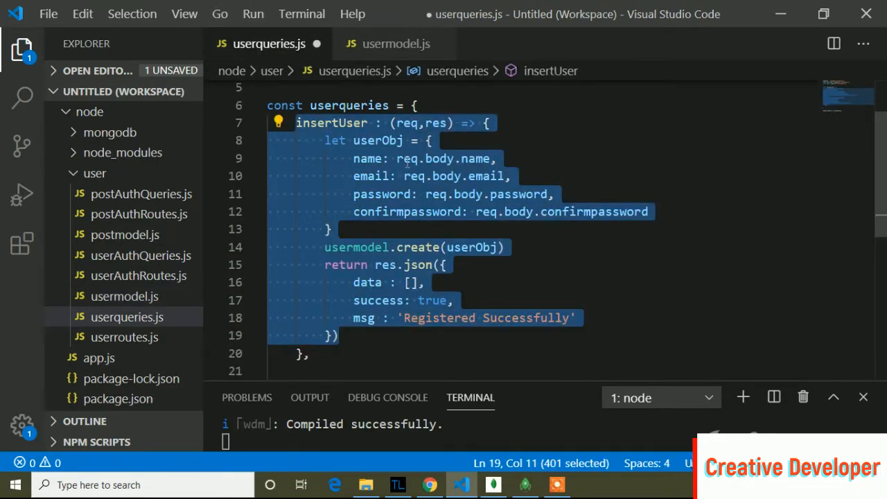
{"action": "mouse_move", "coordinate": [346, 229]}
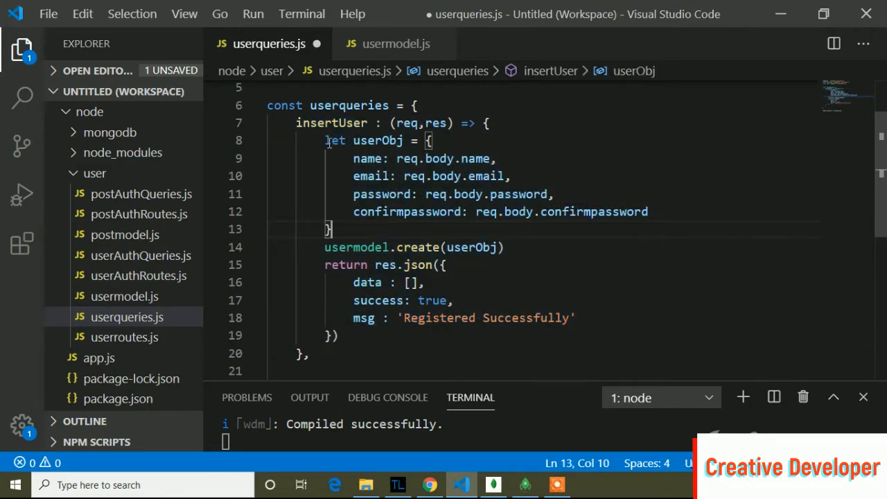
Start a new usermodel line above the create call in insertUser, then show usermodel.js
{"action": "left_click_drag", "start_coordinate": [324, 140], "coordinate": [333, 228]}
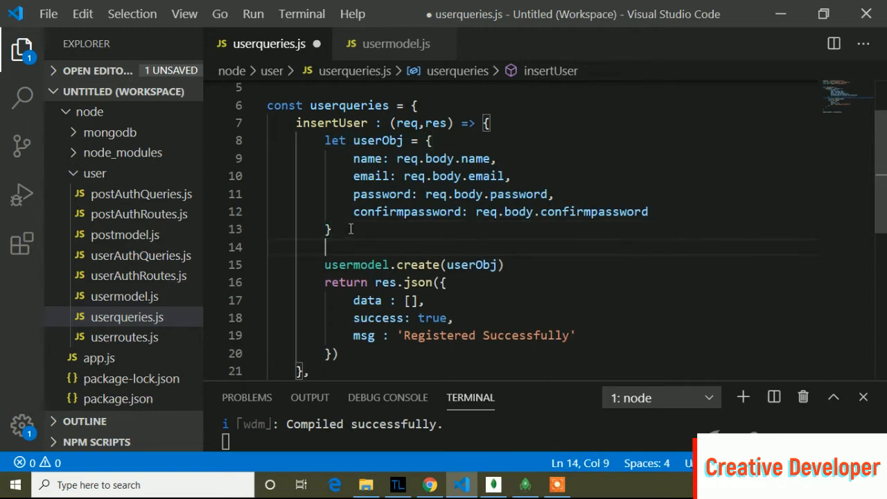
{"action": "mouse_move", "coordinate": [355, 147]}
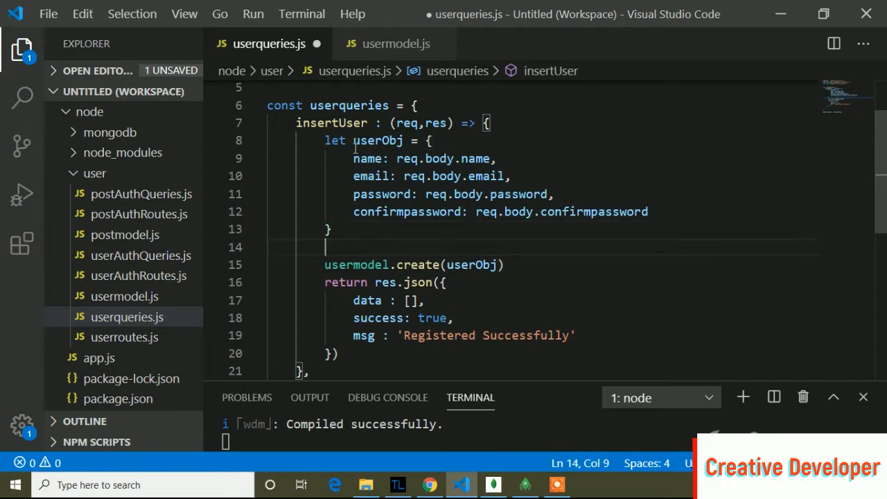
{"action": "mouse_move", "coordinate": [382, 194]}
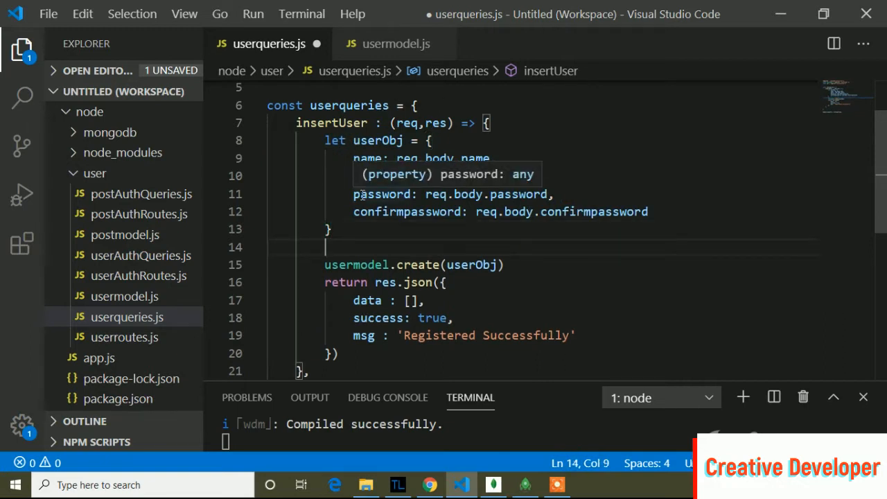
{"action": "type", "text": "usermodel"}
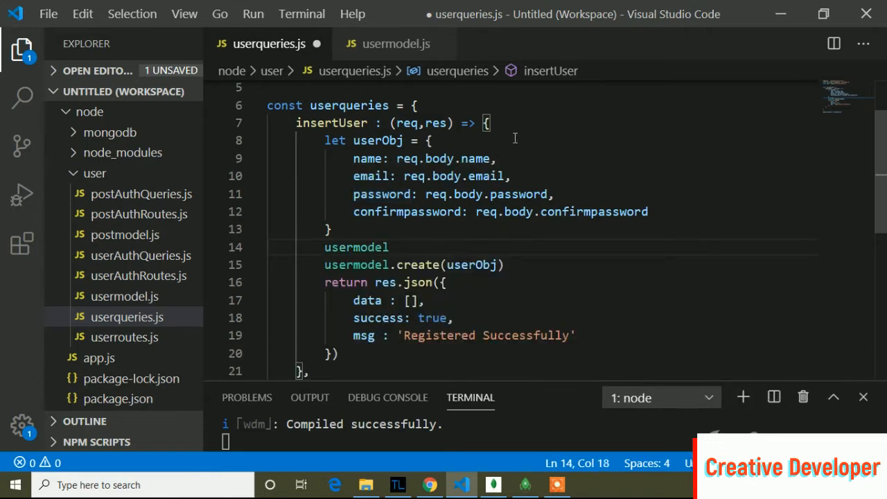
{"action": "left_click", "coordinate": [396, 42]}
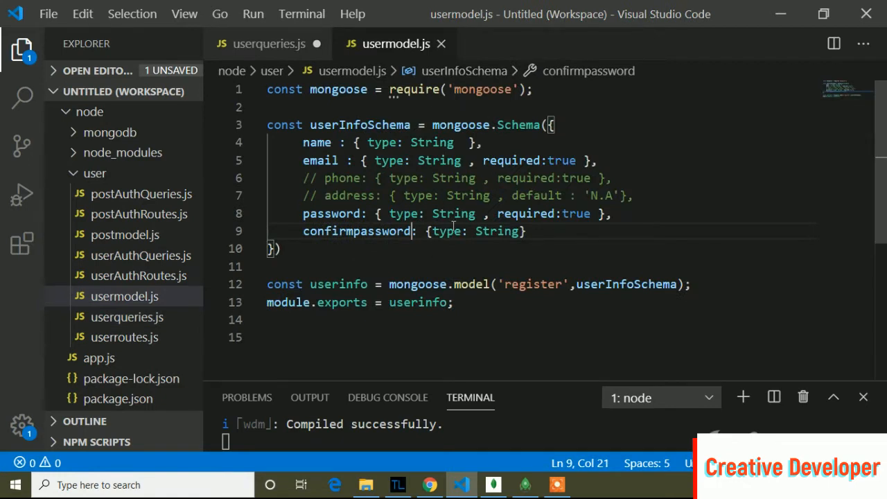
Extend the new line to usermodel.find({email in userqueries.js
{"action": "left_click", "coordinate": [269, 42]}
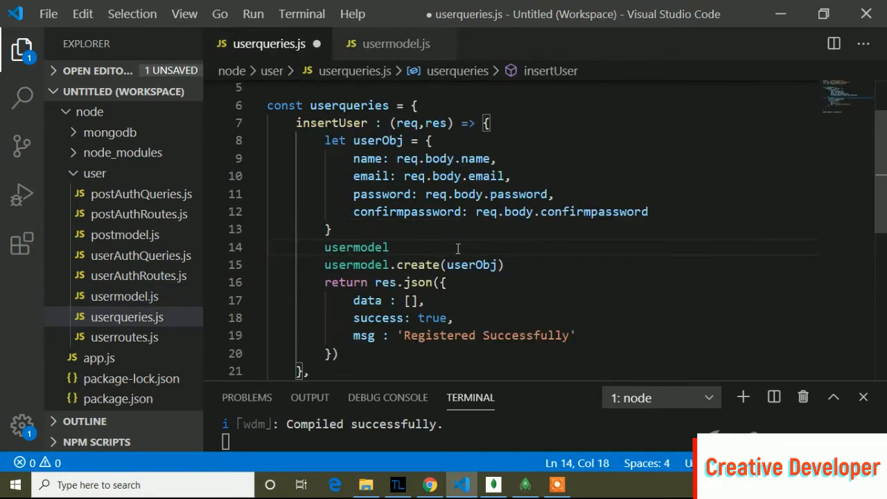
{"action": "type", "text": "."}
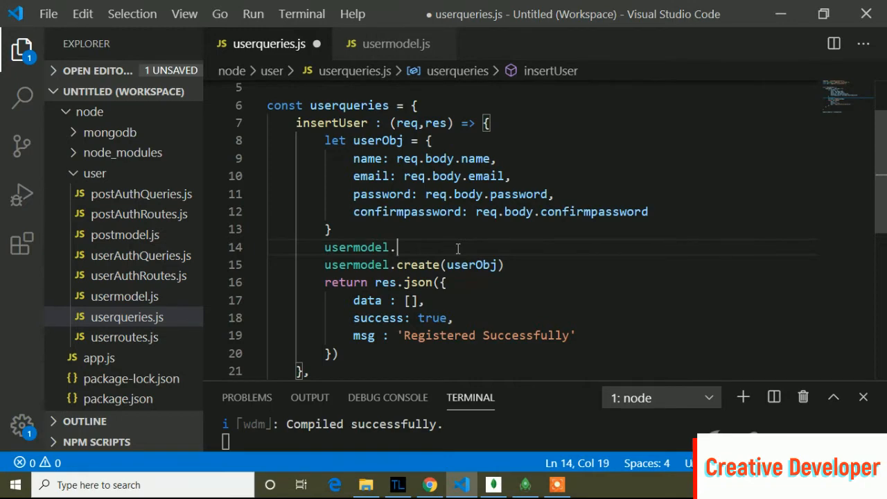
{"action": "type", "text": "find("}
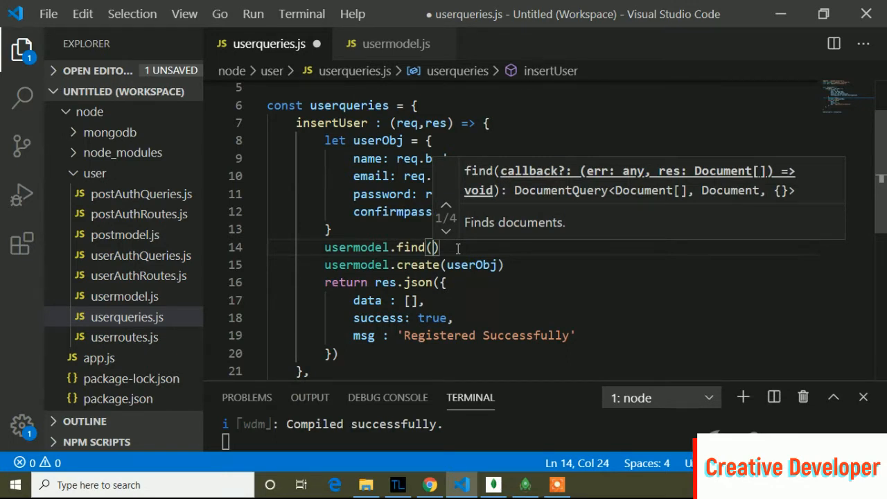
{"action": "type", "text": "{"}
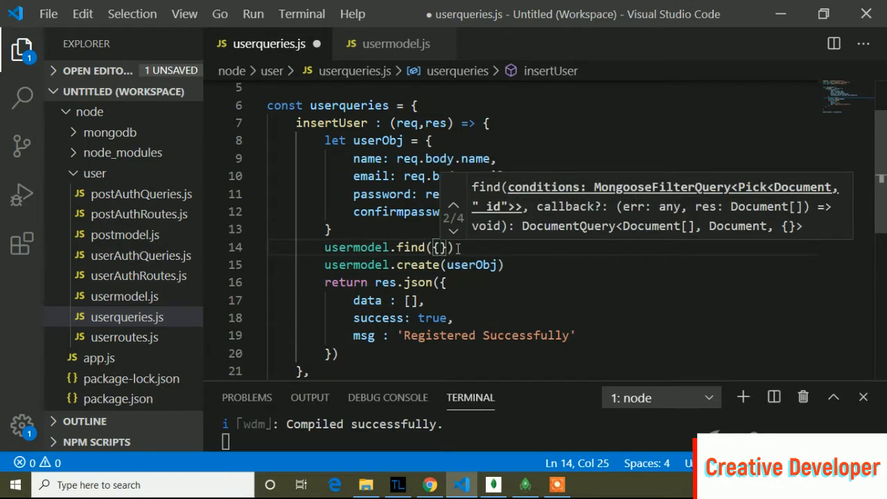
{"action": "type", "text": "email"}
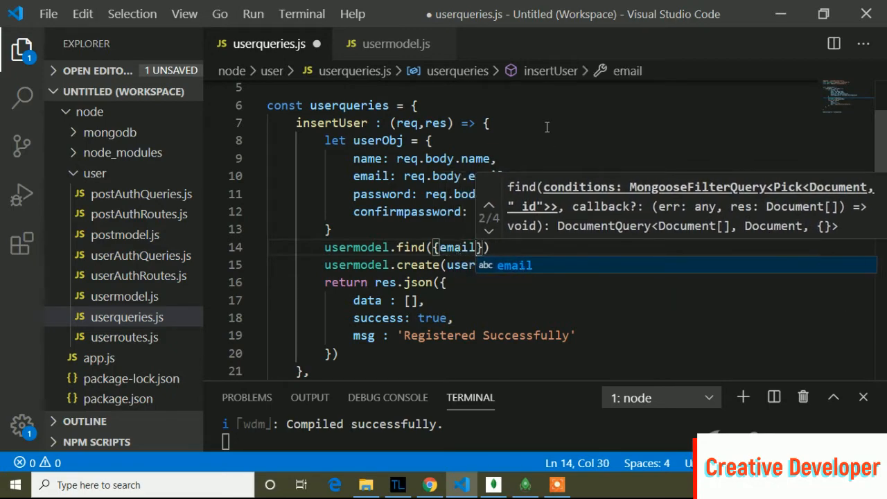
Confirm the schema's email field name and complete the query as {email:req.body.email}
{"action": "left_click", "coordinate": [396, 43]}
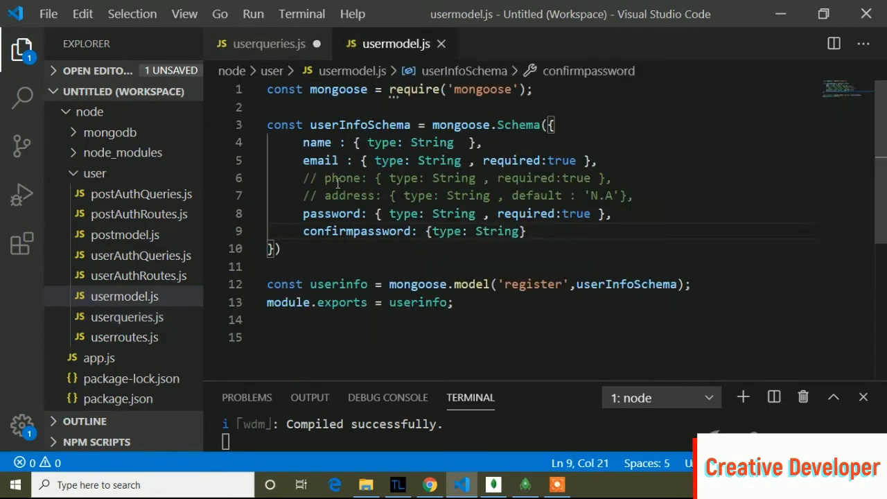
{"action": "double_click", "coordinate": [320, 161]}
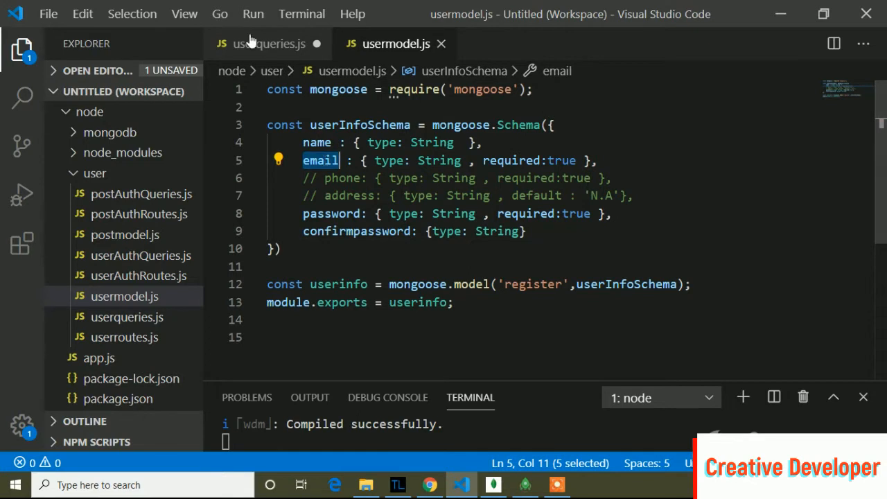
{"action": "left_click", "coordinate": [269, 43]}
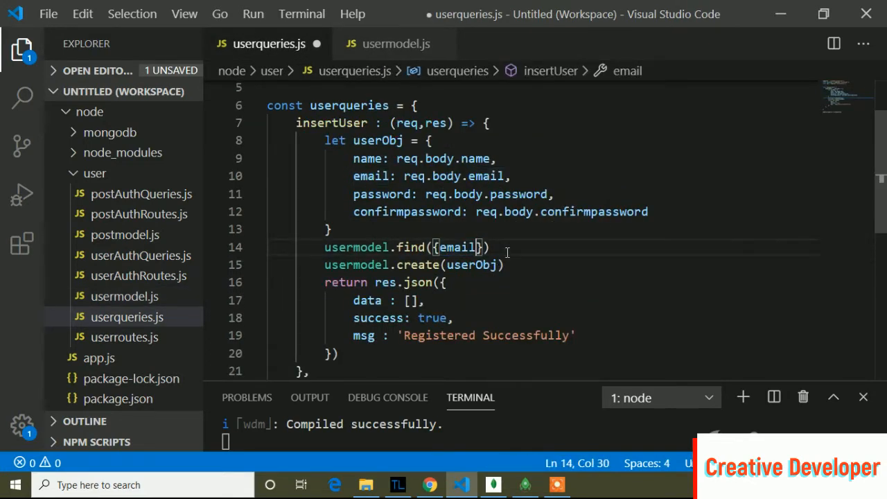
{"action": "type", "text": ":"}
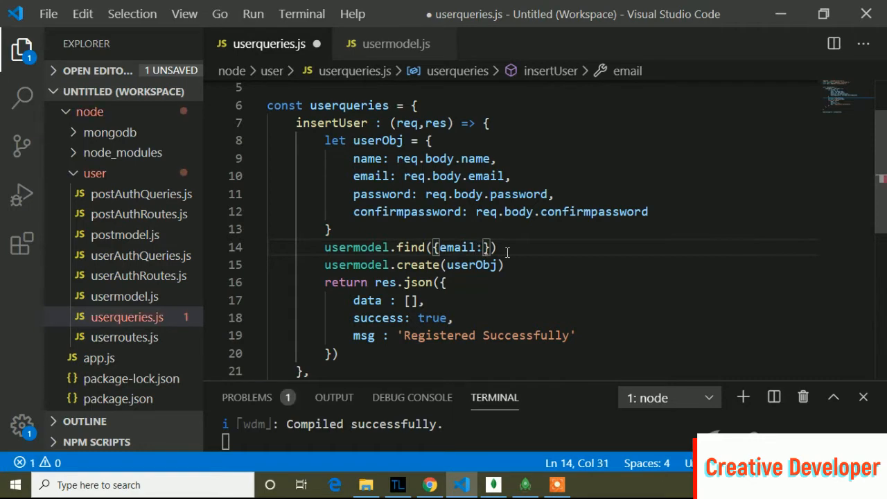
{"action": "type", "text": "req.body"}
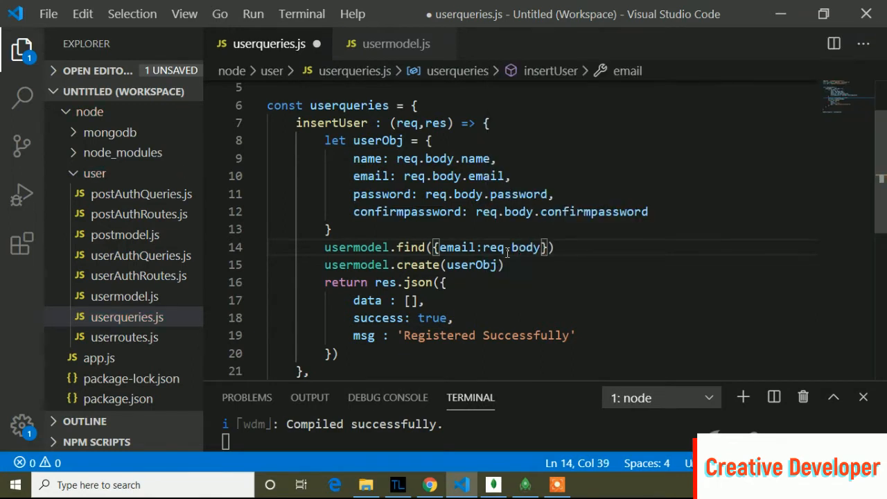
{"action": "type", "text": ".email"}
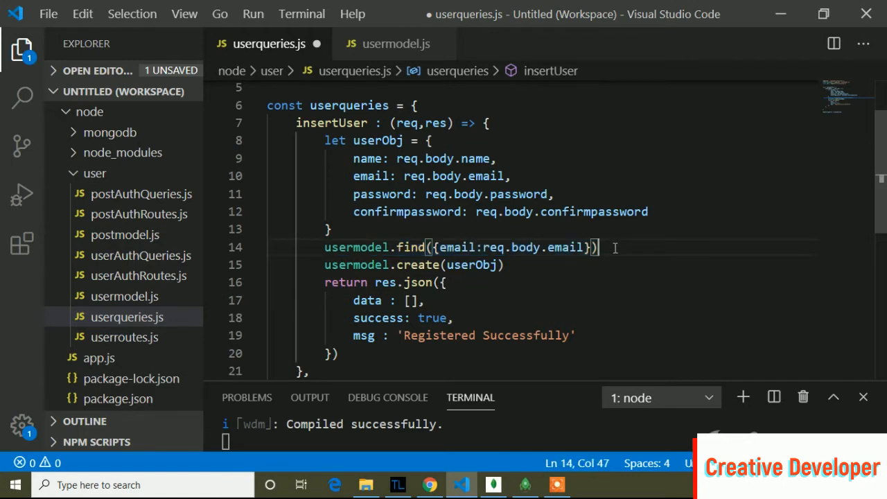
Chain .then(resp=>{ onto the find call
{"action": "key", "text": "enter"}
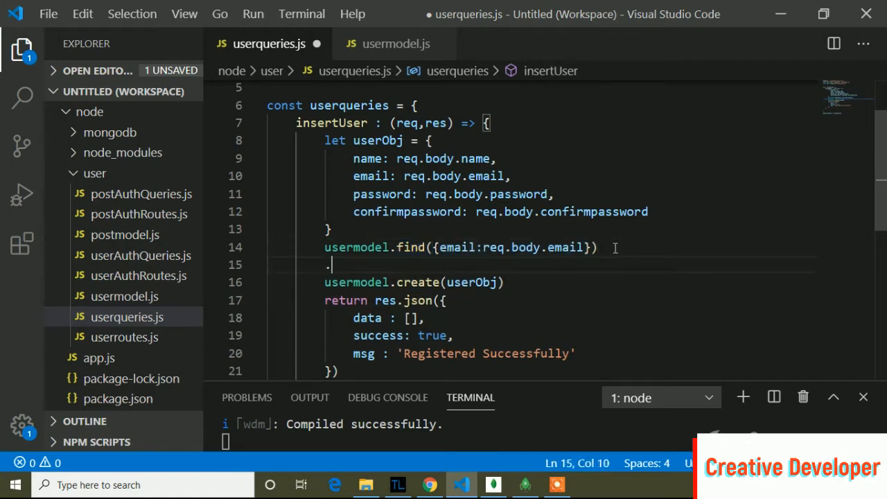
{"action": "type", "text": "then"}
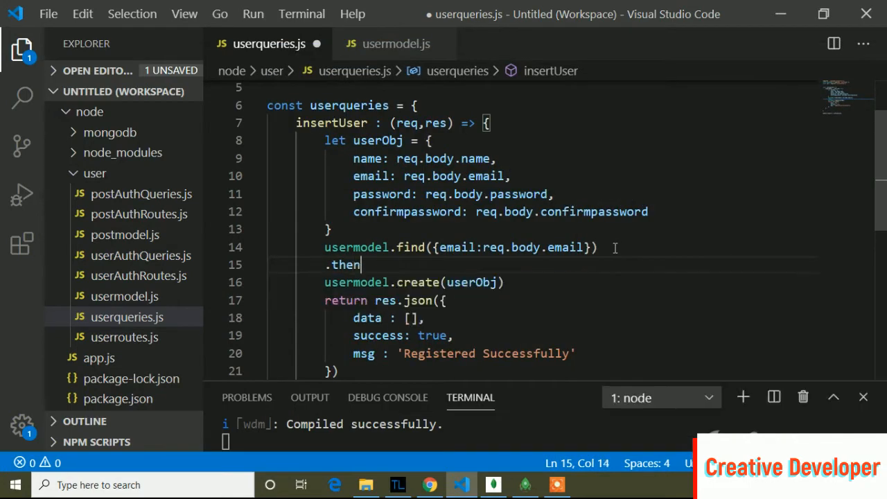
{"action": "type", "text": "()"}
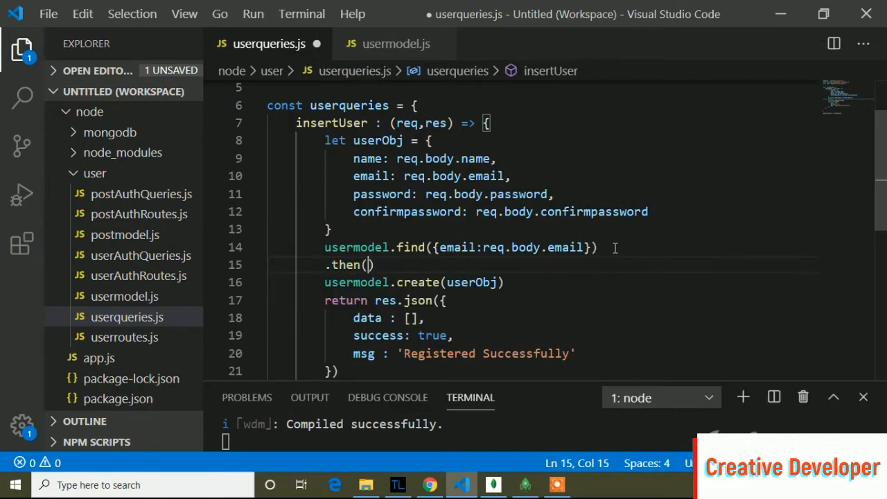
{"action": "type", "text": "re"}
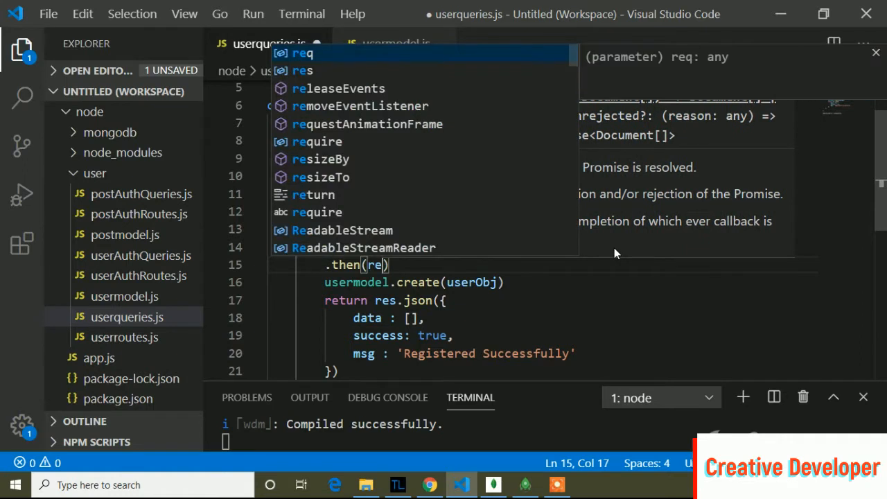
{"action": "type", "text": "s"}
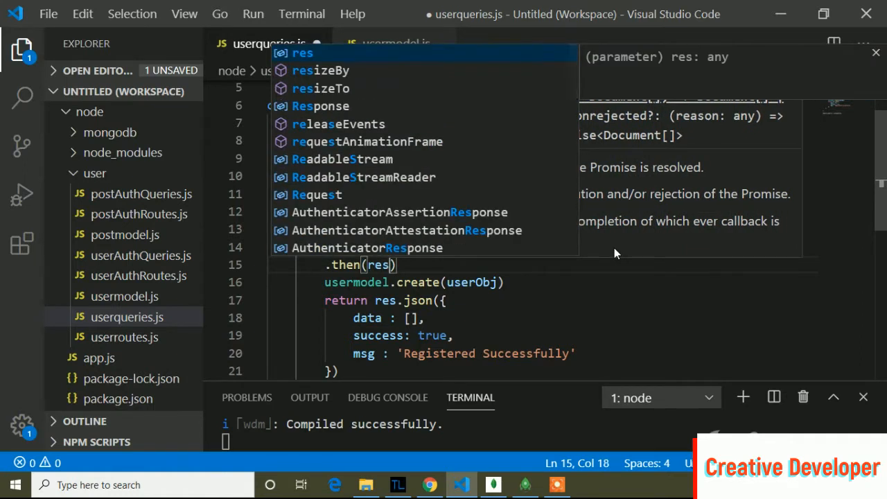
{"action": "mouse_move", "coordinate": [571, 248]}
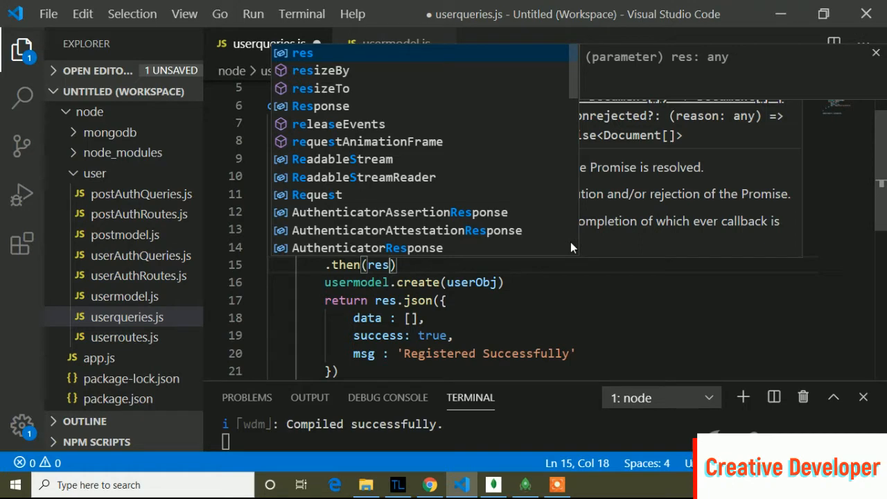
{"action": "type", "text": "p="}
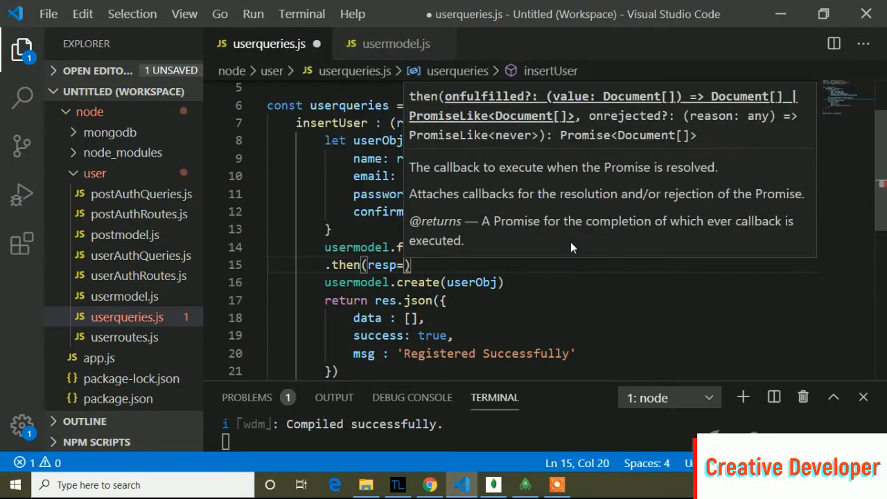
{"action": "type", "text": ">{"}
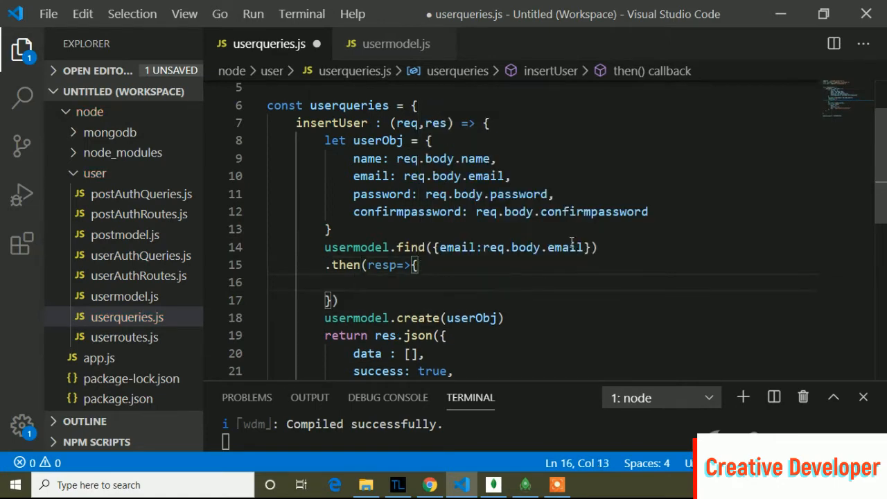
Add the condition if(resp.length!=0) inside the then callback
{"action": "type", "text": "if"}
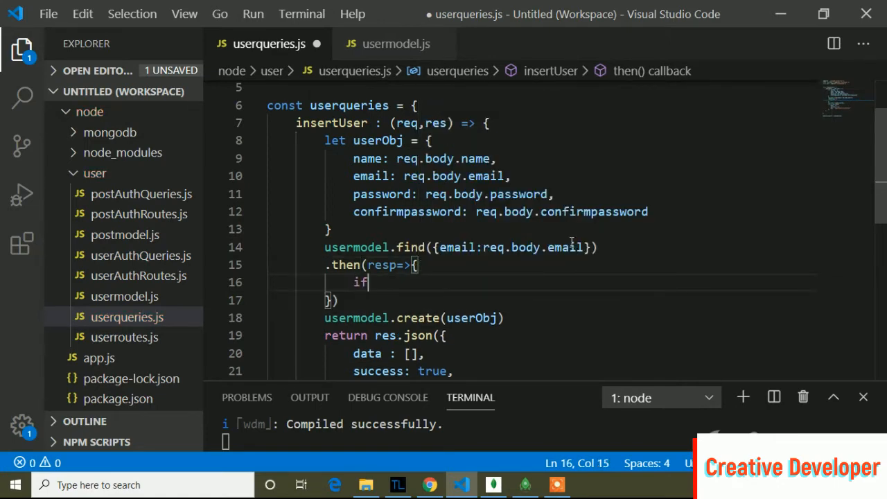
{"action": "type", "text": "("}
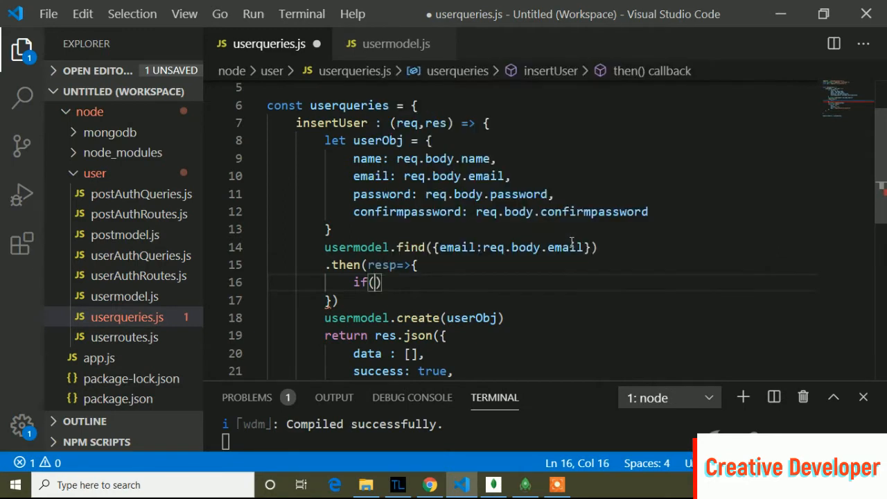
{"action": "type", "text": "r"}
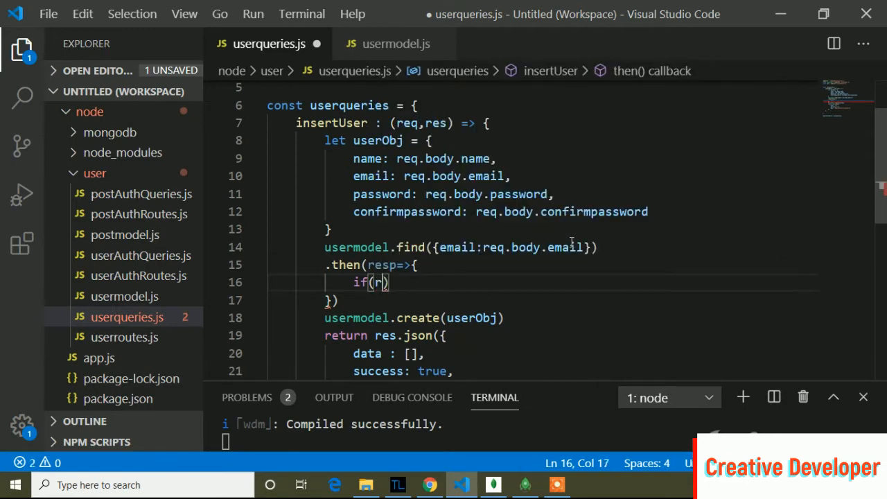
{"action": "type", "text": "esp."}
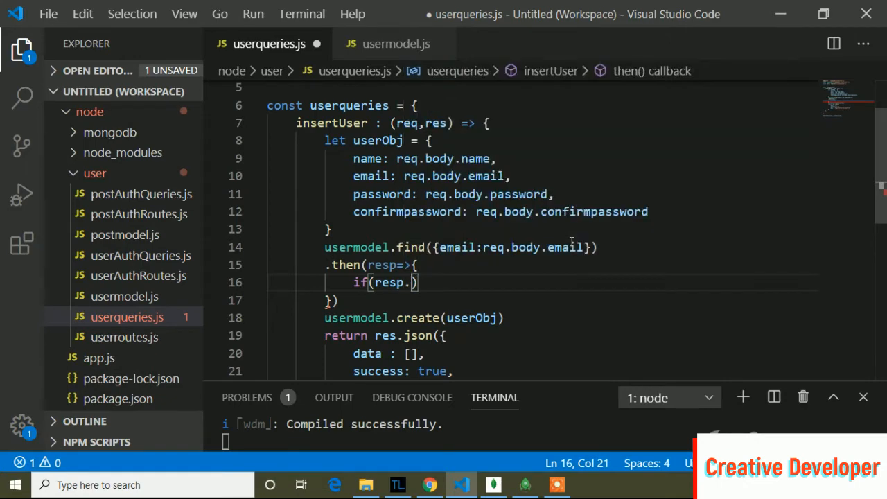
{"action": "type", "text": "length"}
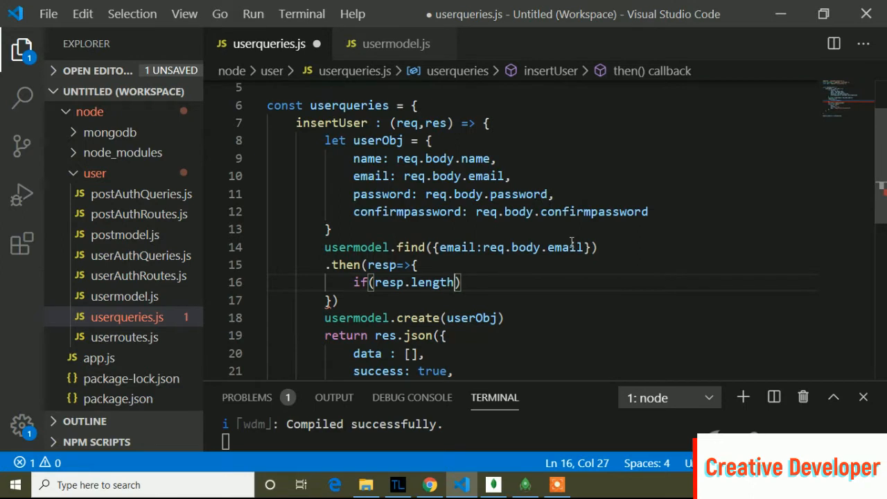
{"action": "type", "text": "!=0"}
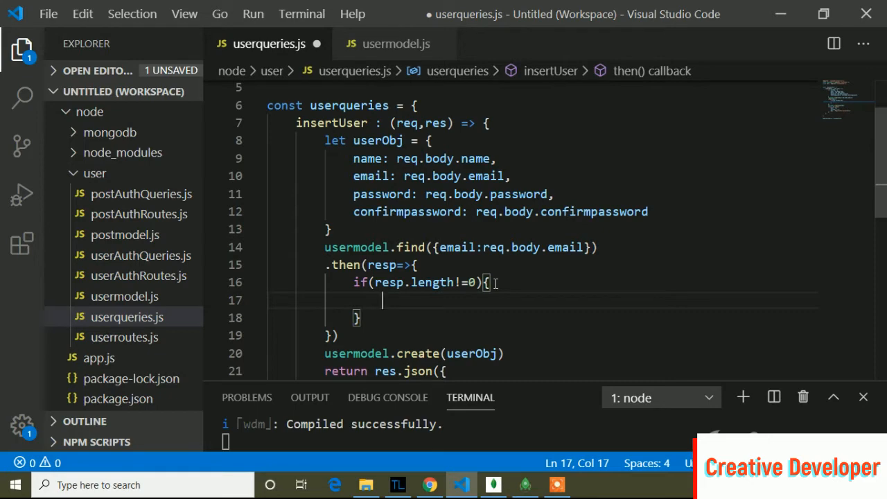
Return res.json with data [], success false and msg "Email Exists" when a match is found
{"action": "type", "text": "return"}
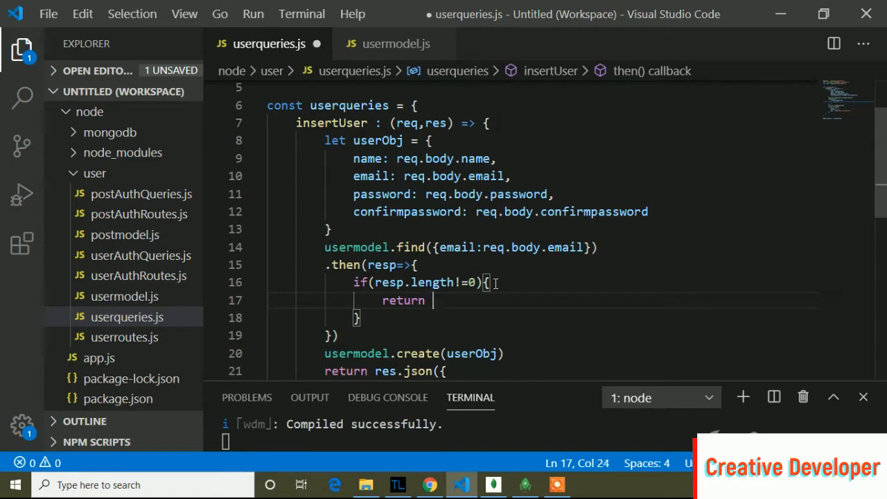
{"action": "type", "text": "res.js"}
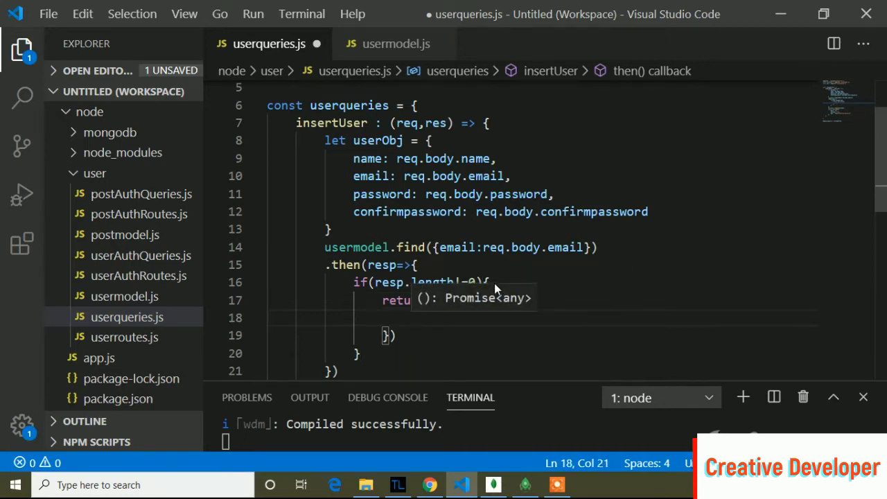
{"action": "type", "text": "data"}
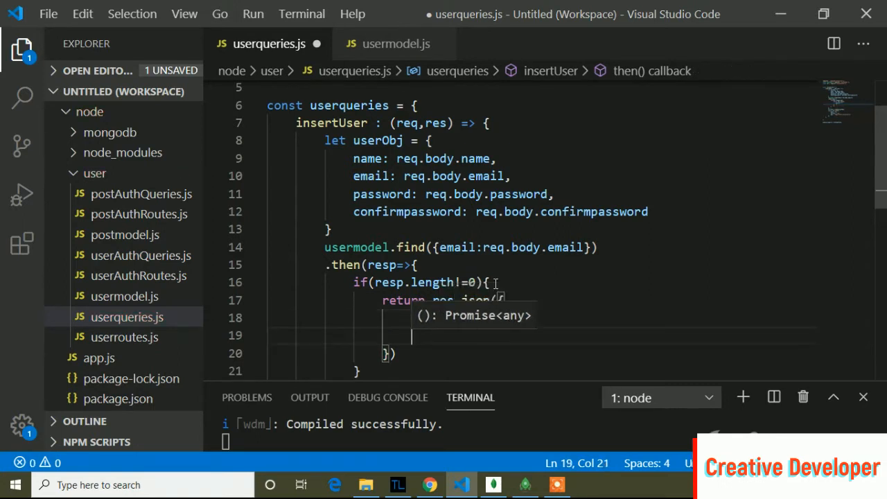
{"action": "type", "text": "data:[],"}
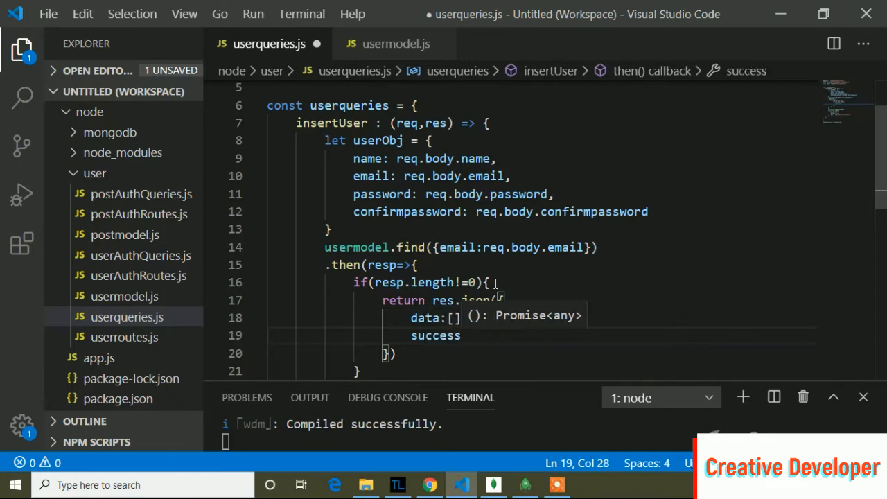
{"action": "type", "text": "false"}
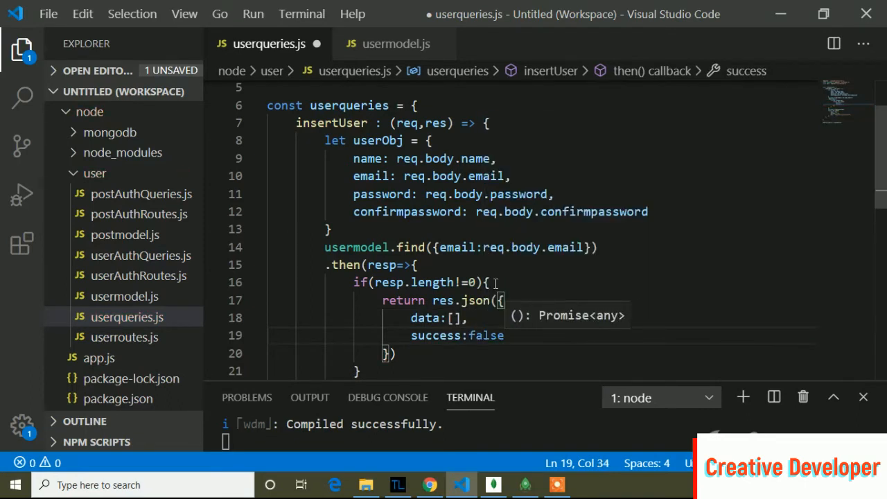
{"action": "type", "text": "ms"}
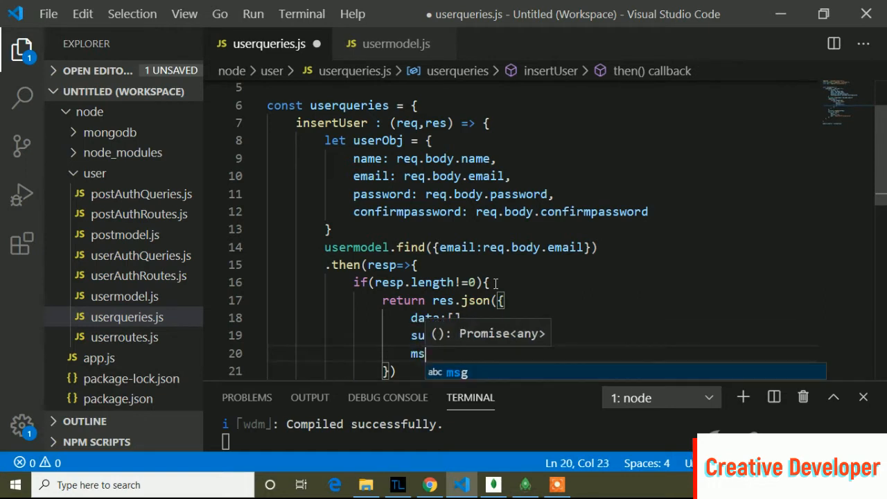
{"action": "type", "text": ":"}
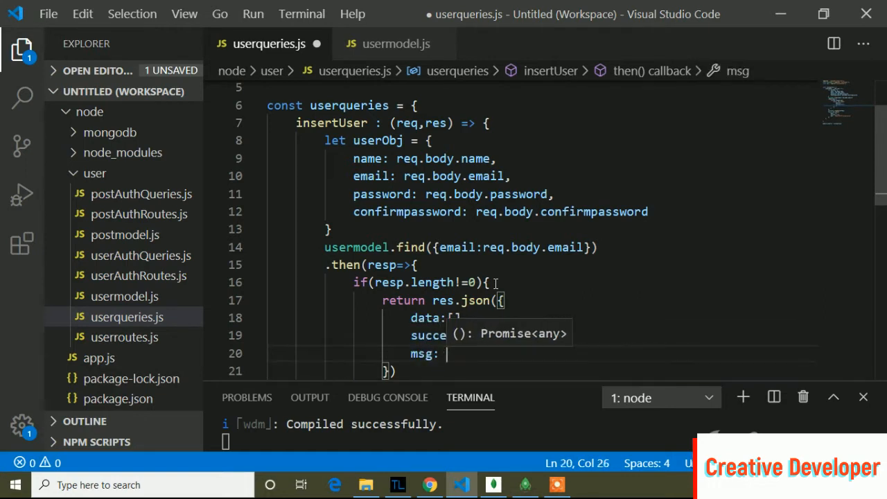
{"action": "type", "text": "\""}
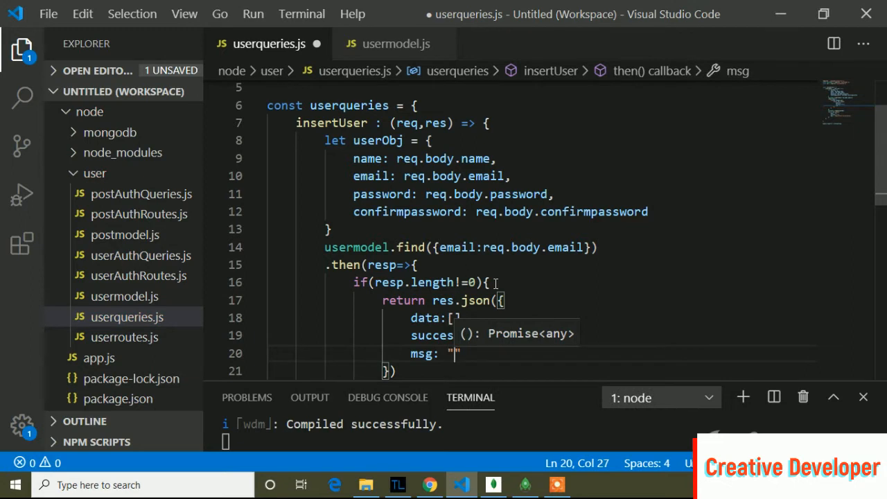
{"action": "type", "text": "Email"}
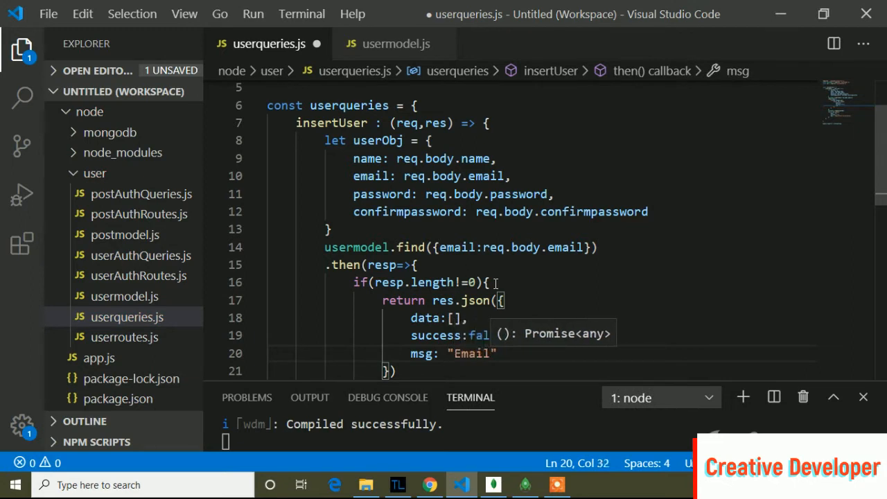
{"action": "type", "text": "Exists"}
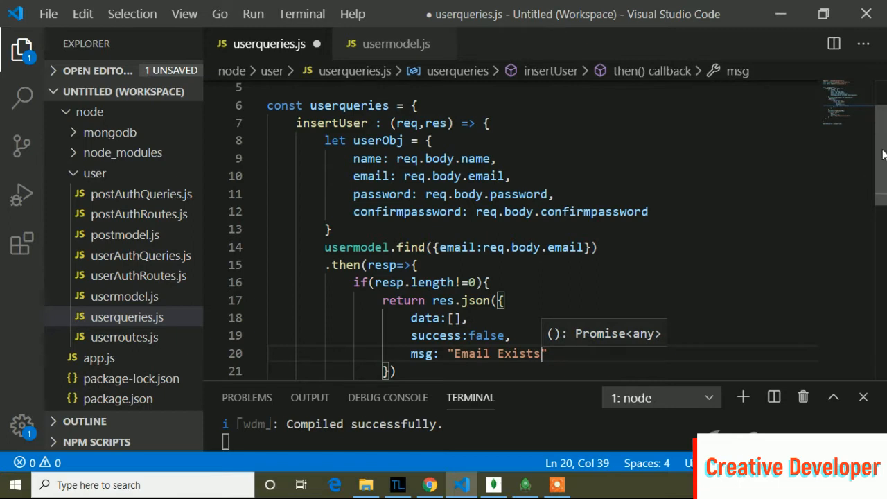
{"action": "scroll", "scroll_direction": "down", "scroll_amount": 3}
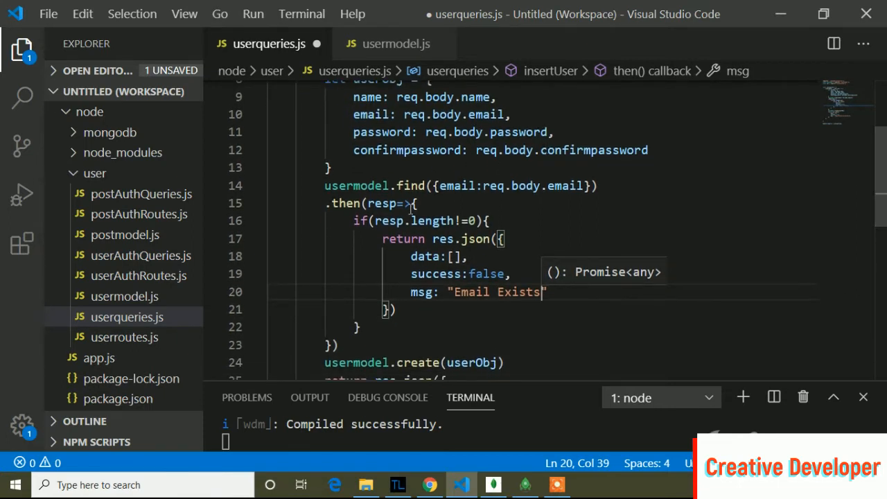
{"action": "left_click", "coordinate": [415, 202]}
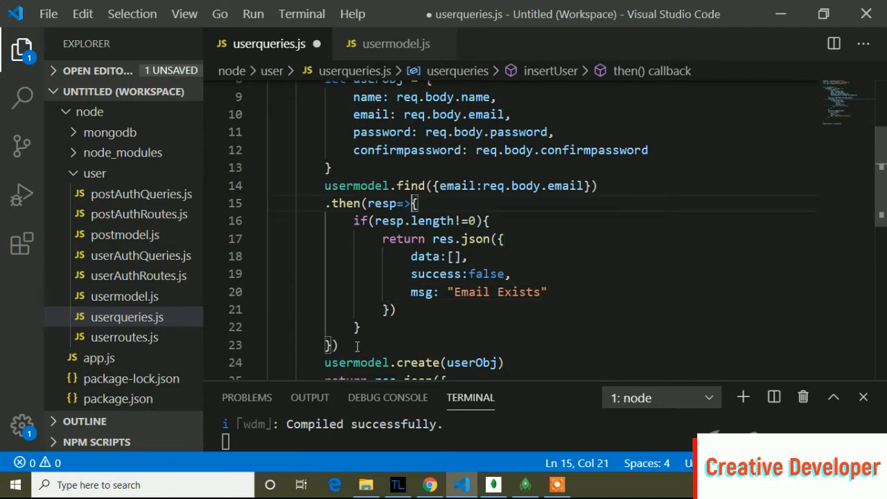
{"action": "left_click", "coordinate": [331, 345]}
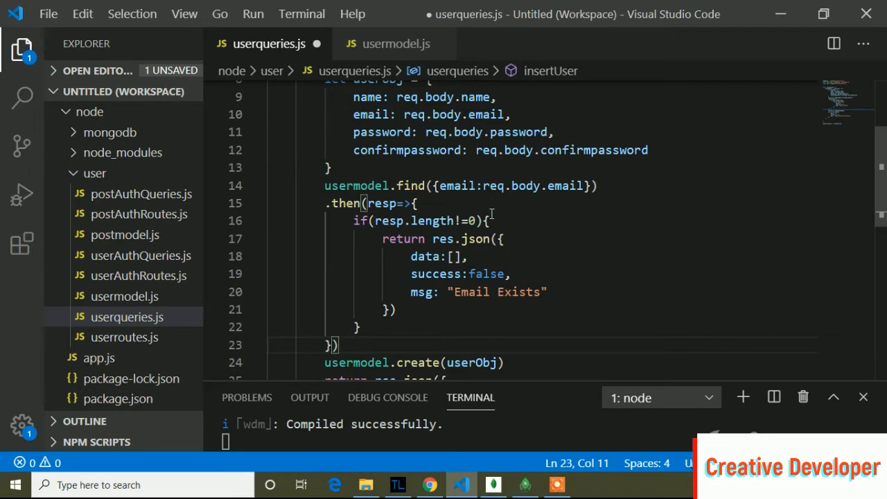
Add an else branch and cut out the original create call and success response below
{"action": "left_click", "coordinate": [361, 327]}
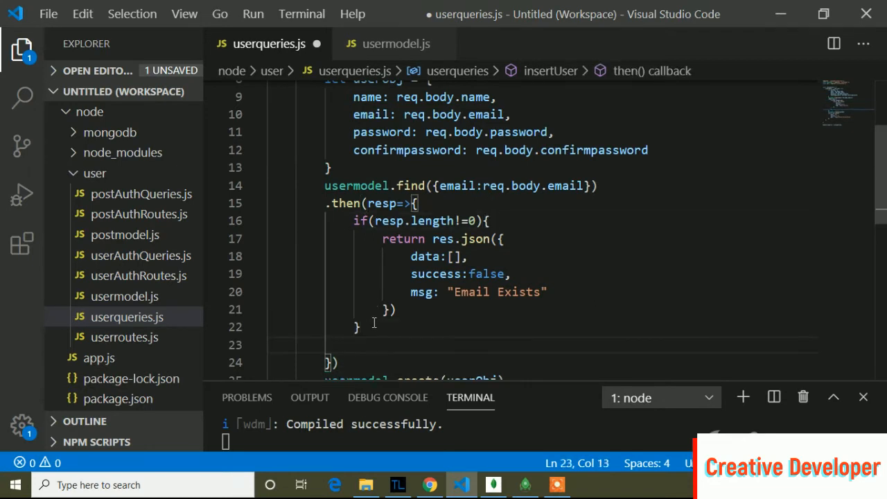
{"action": "type", "text": "else{"}
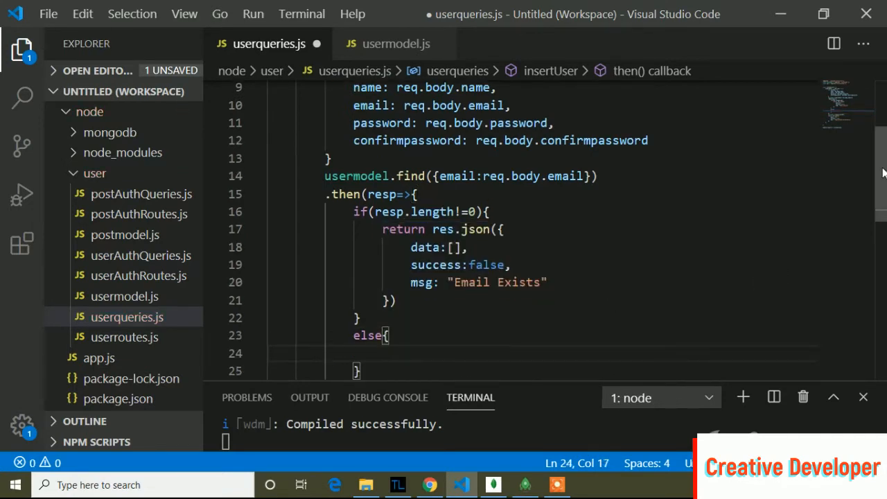
{"action": "scroll", "scroll_direction": "down", "scroll_amount": 3}
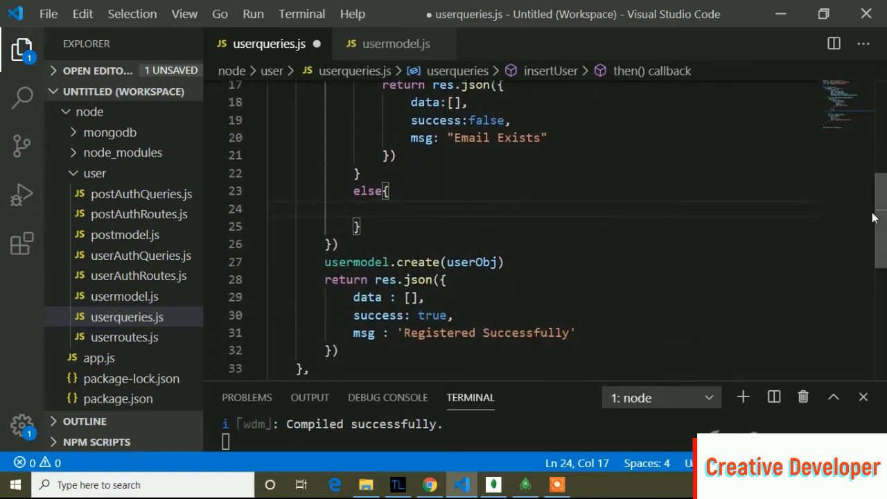
{"action": "mouse_move", "coordinate": [349, 266]}
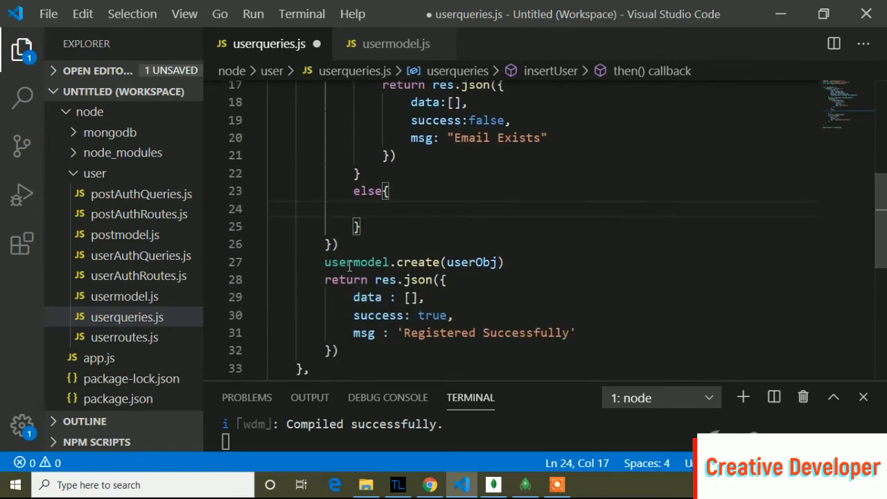
{"action": "left_click", "coordinate": [444, 280]}
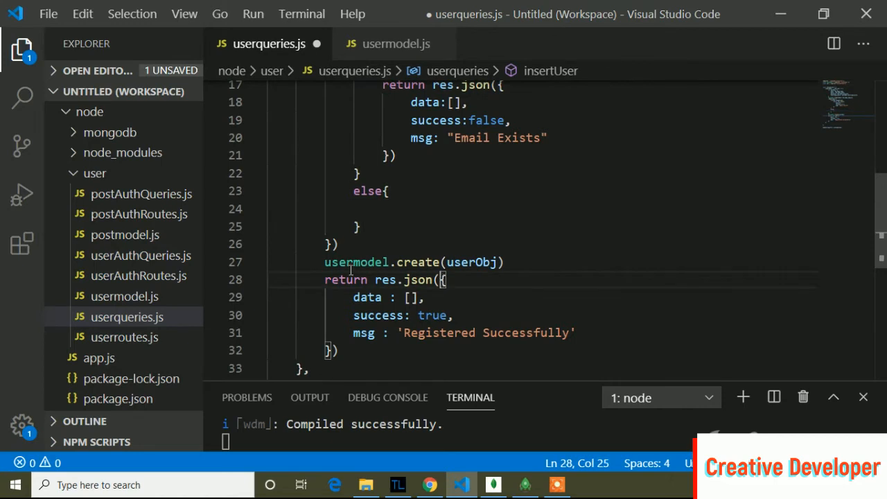
{"action": "left_click_drag", "start_coordinate": [324, 261], "coordinate": [372, 333]}
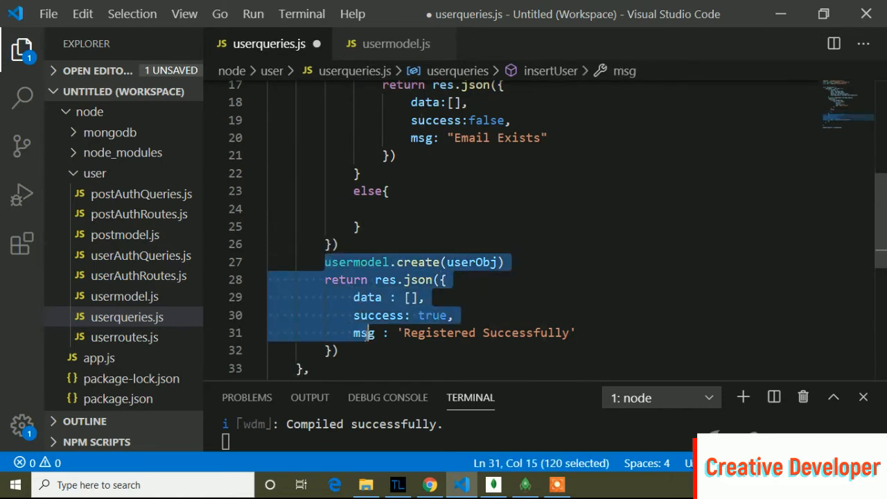
{"action": "key", "text": "Delete"}
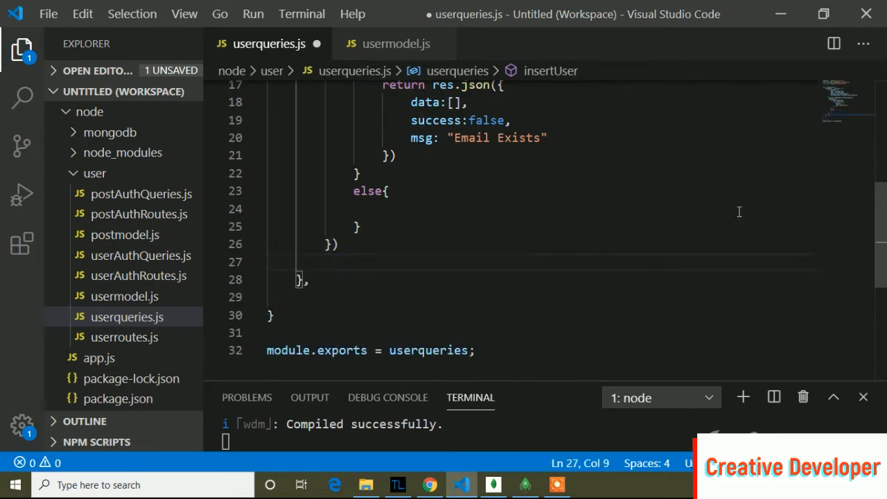
Place usermodel.create(userObj) and the 'Registered Successfully' success response inside the else block
{"action": "scroll", "scroll_direction": "up", "scroll_amount": 3}
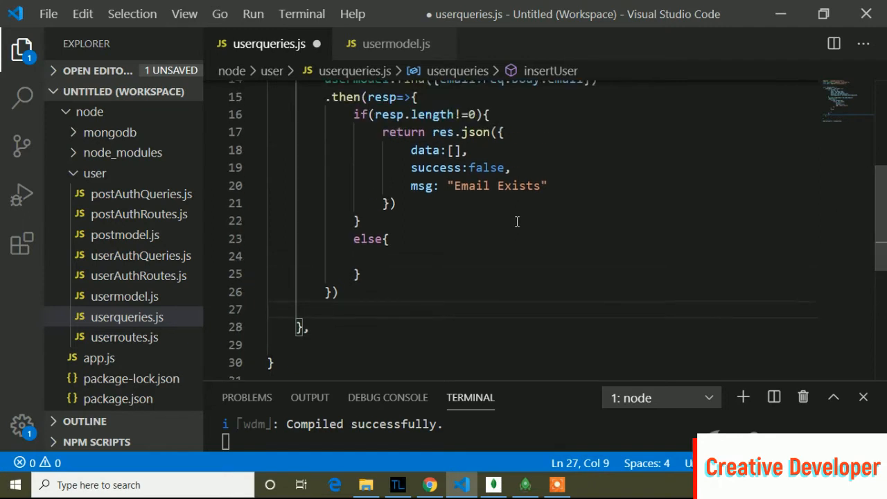
{"action": "left_click", "coordinate": [391, 255]}
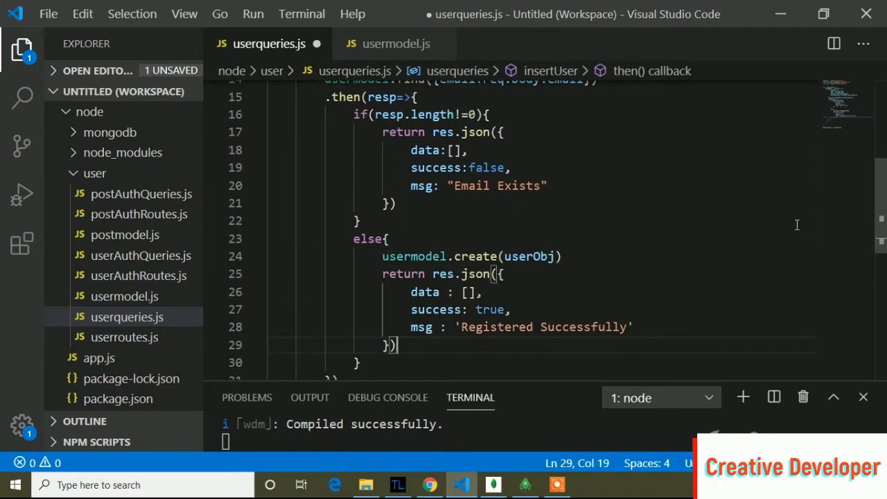
{"action": "scroll", "scroll_direction": "down", "scroll_amount": 3}
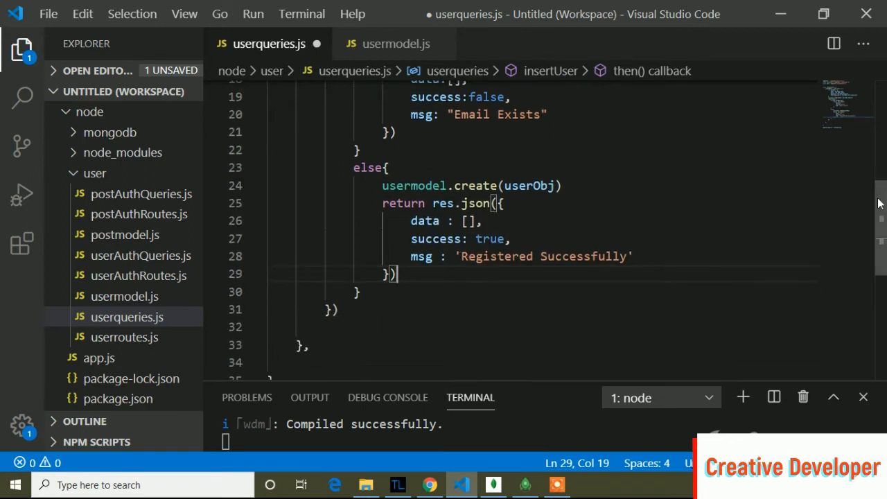
{"action": "scroll", "scroll_direction": "up", "scroll_amount": 3}
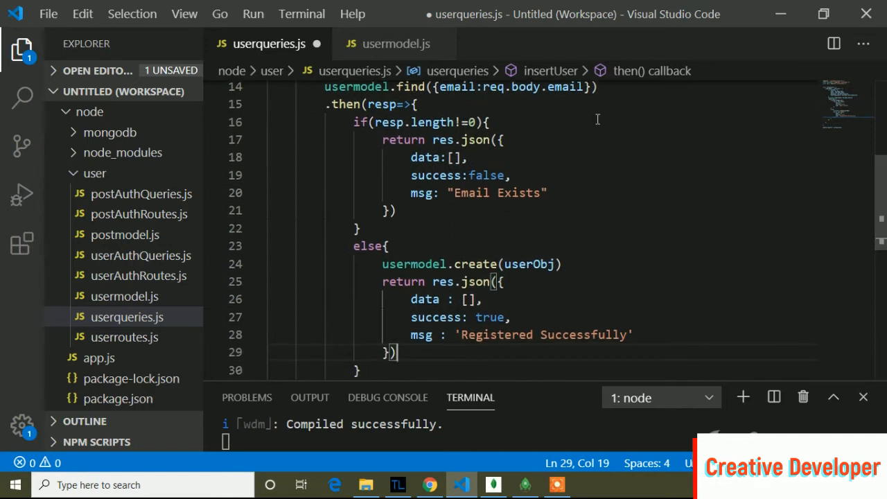
{"action": "mouse_move", "coordinate": [476, 128]}
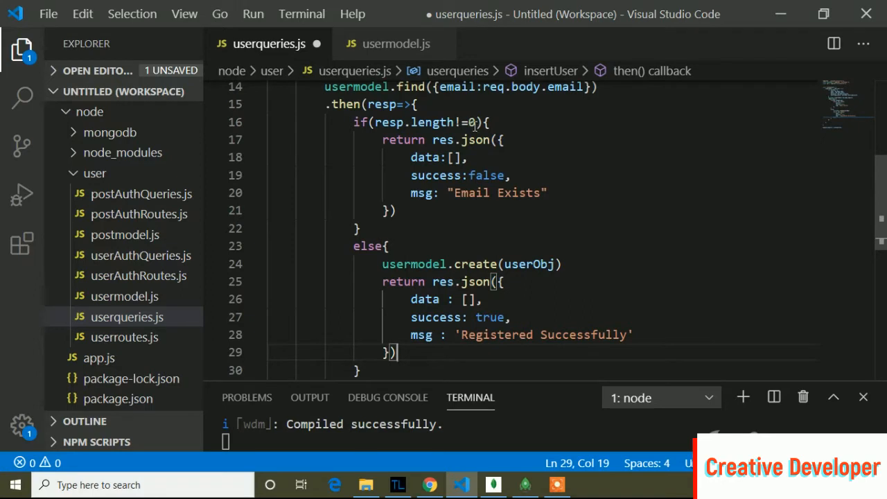
{"action": "left_click", "coordinate": [477, 122]}
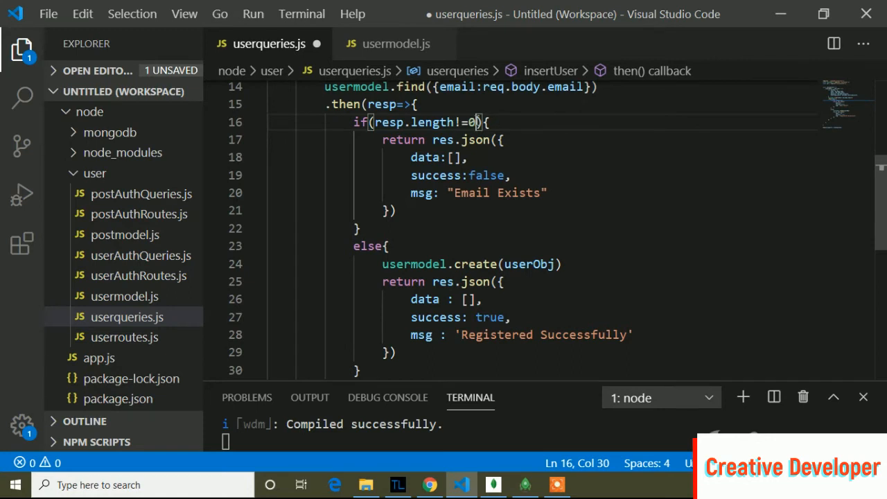
{"action": "mouse_move", "coordinate": [512, 208]}
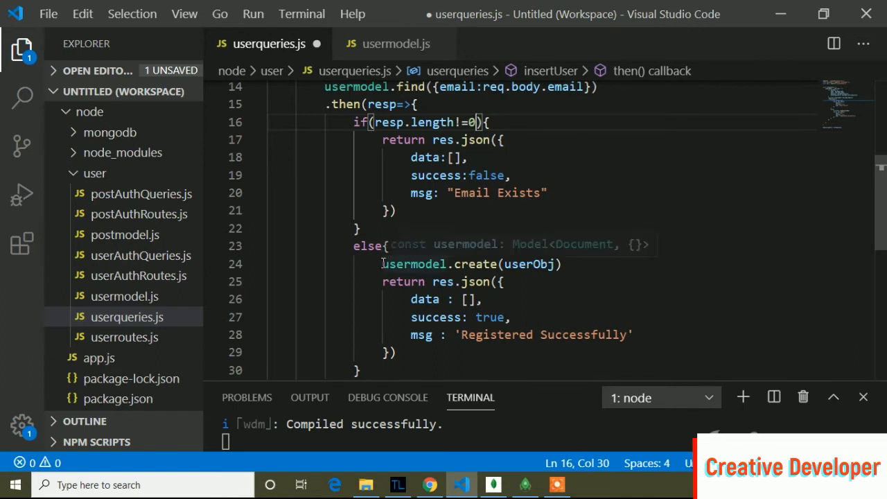
{"action": "left_click_drag", "start_coordinate": [382, 263], "coordinate": [599, 334]}
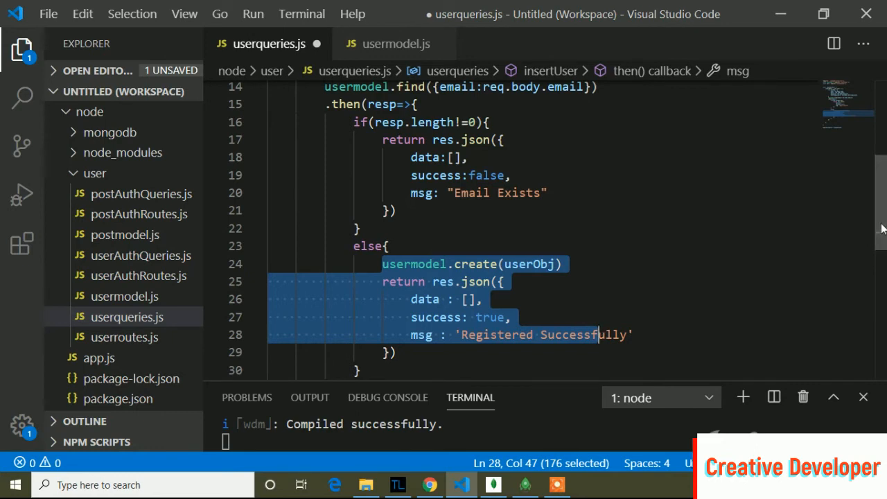
Fold the then callback and chain .catch(err=>{ return res.json({ after it
{"action": "left_click", "coordinate": [252, 104]}
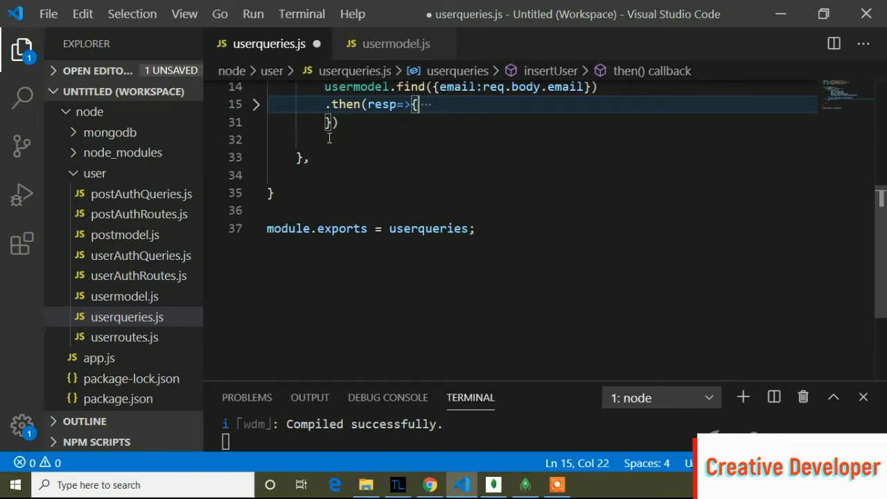
{"action": "left_click", "coordinate": [330, 139]}
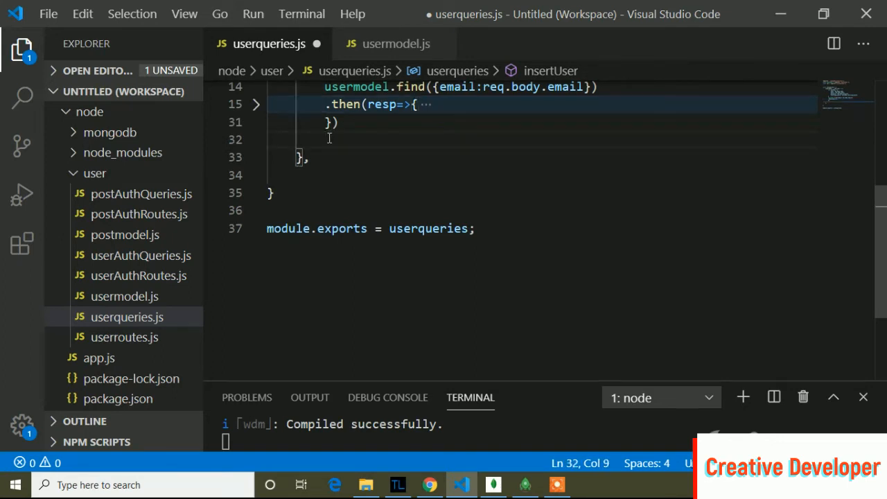
{"action": "type", "text": ".catch("}
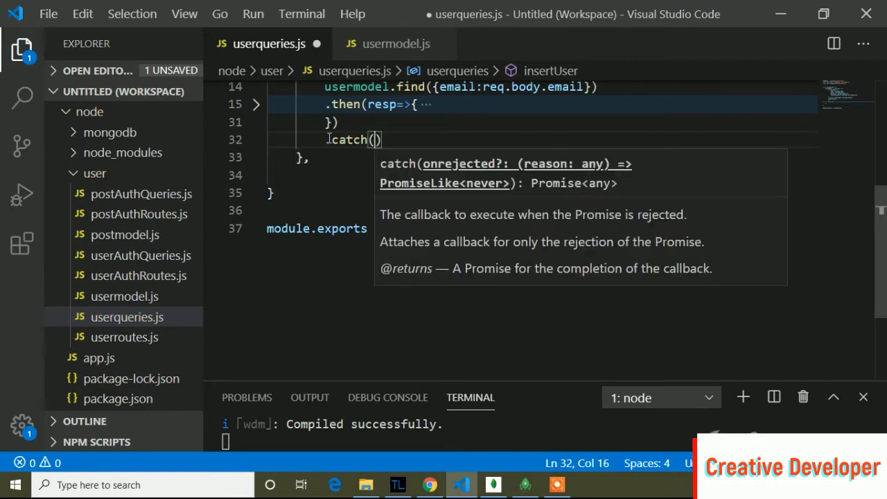
{"action": "type", "text": "er"}
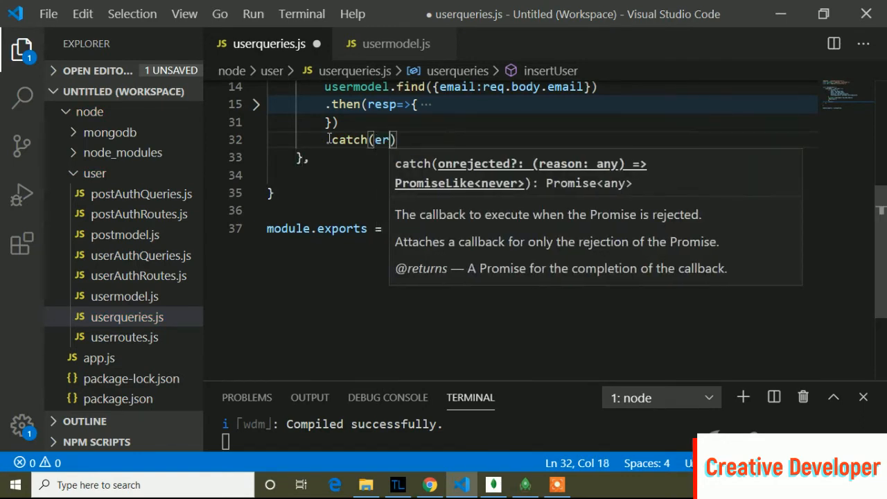
{"action": "type", "text": "r="}
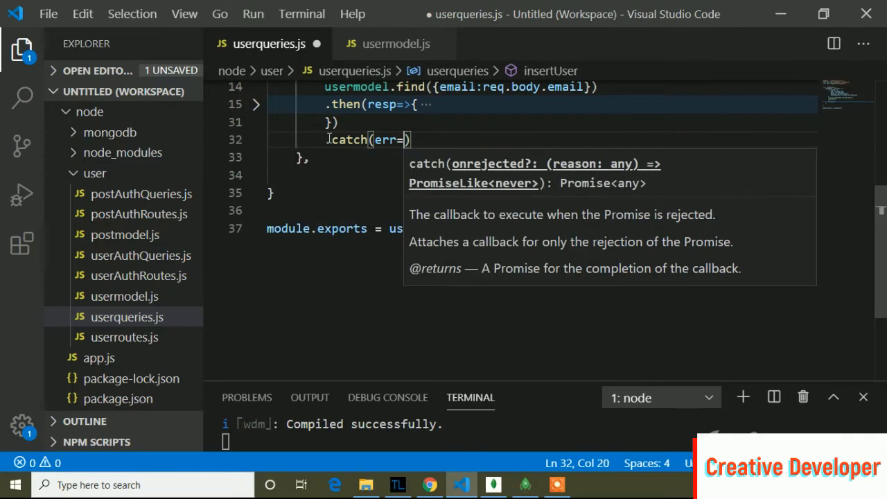
{"action": "type", "text": "{"}
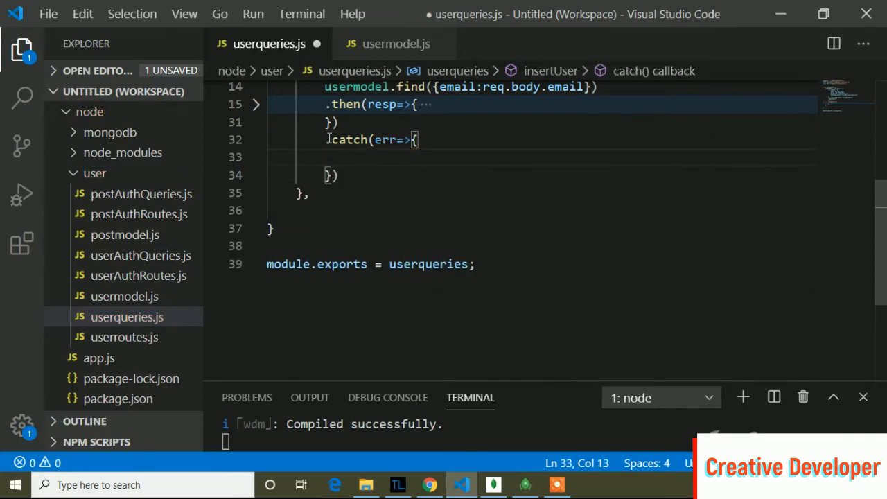
{"action": "type", "text": "return"}
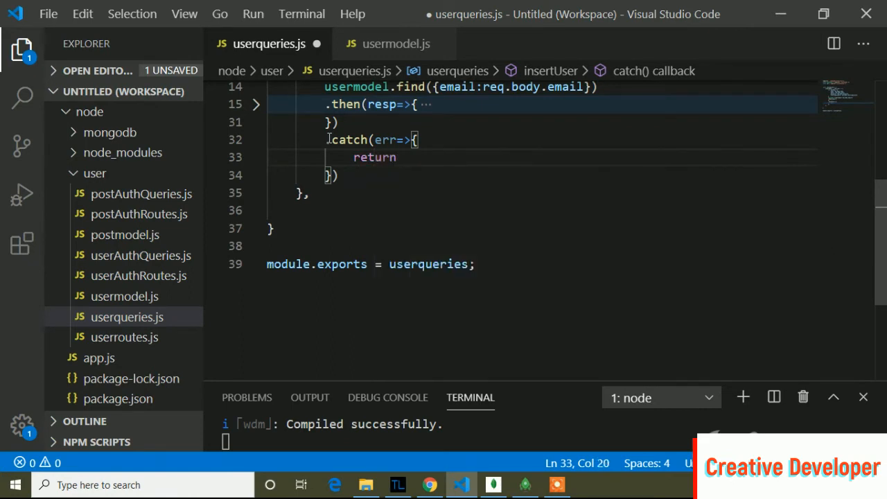
{"action": "type", "text": "res"}
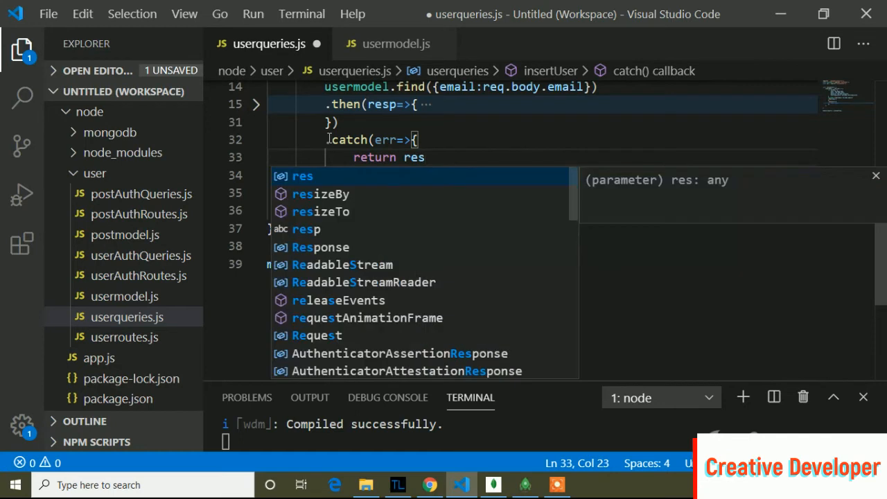
{"action": "type", "text": ".json"}
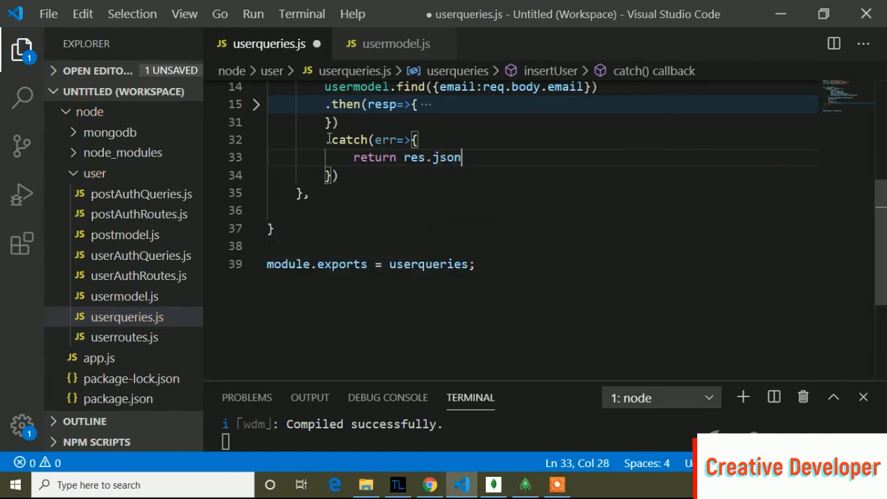
{"action": "key", "text": "enter"}
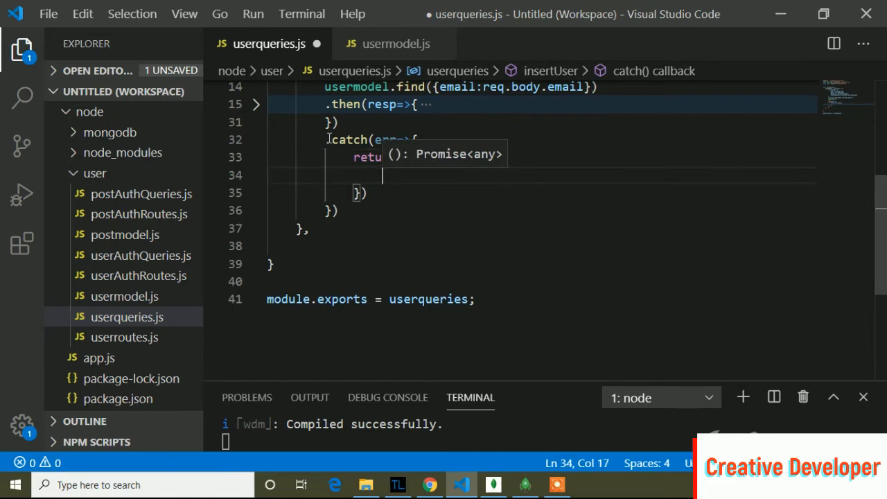
Fill the catch response with data [], success false and msg "Error", then unfold the then block
{"action": "type", "text": "data:"}
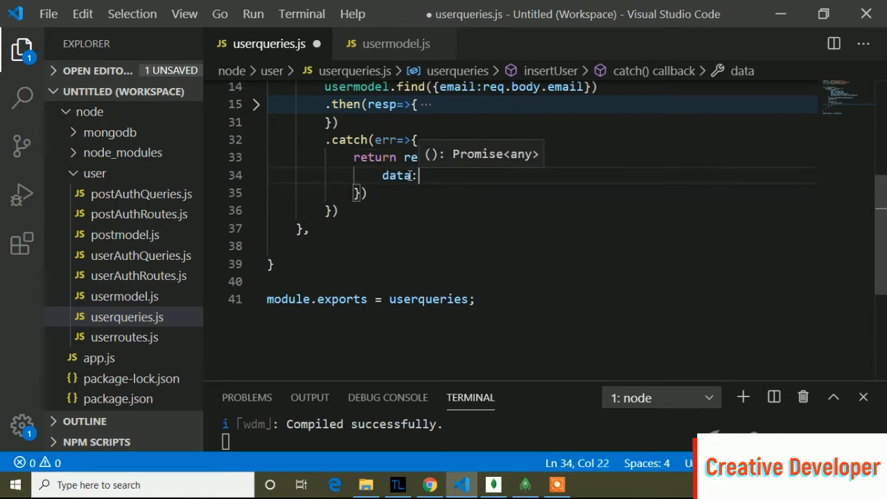
{"action": "type", "text": "[]"}
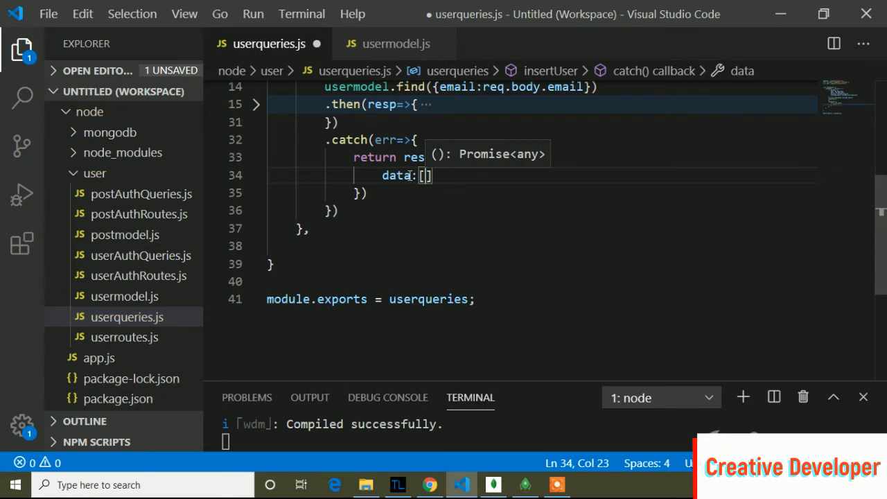
{"action": "key", "text": "Right"}
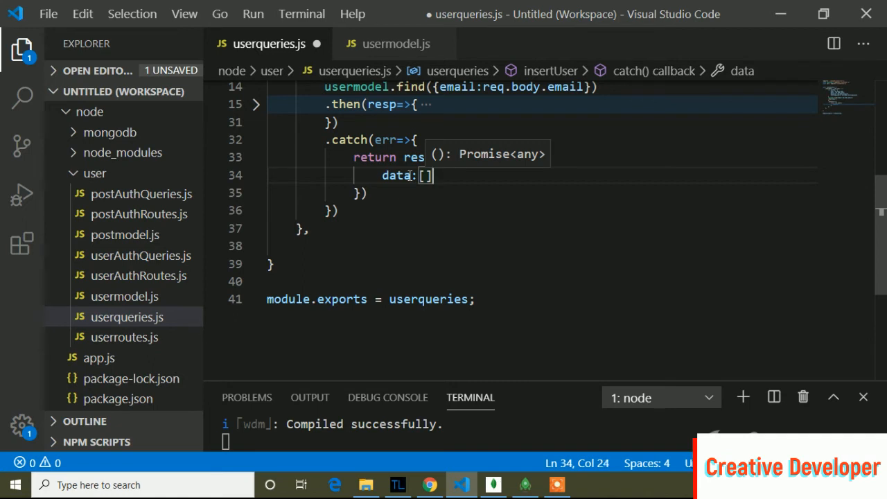
{"action": "key", "text": "Enter"}
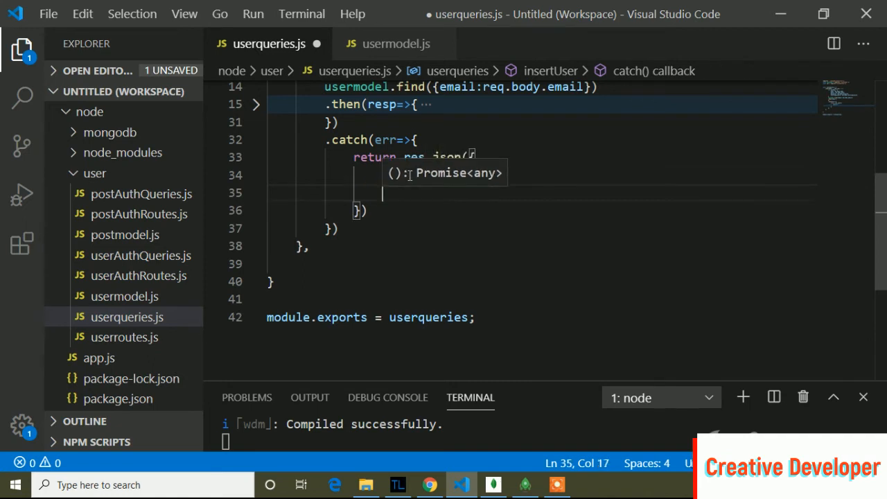
{"action": "type", "text": "success"}
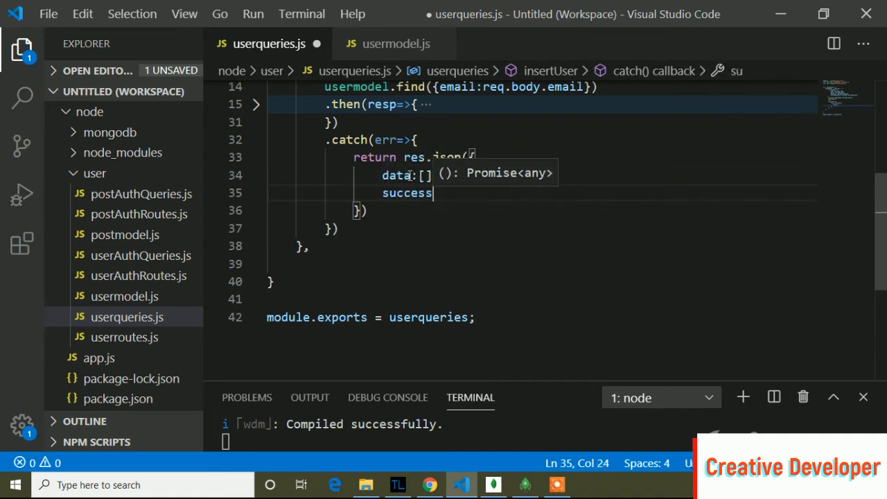
{"action": "type", "text": ":fa"}
{"action": "type", "text": "msg"}
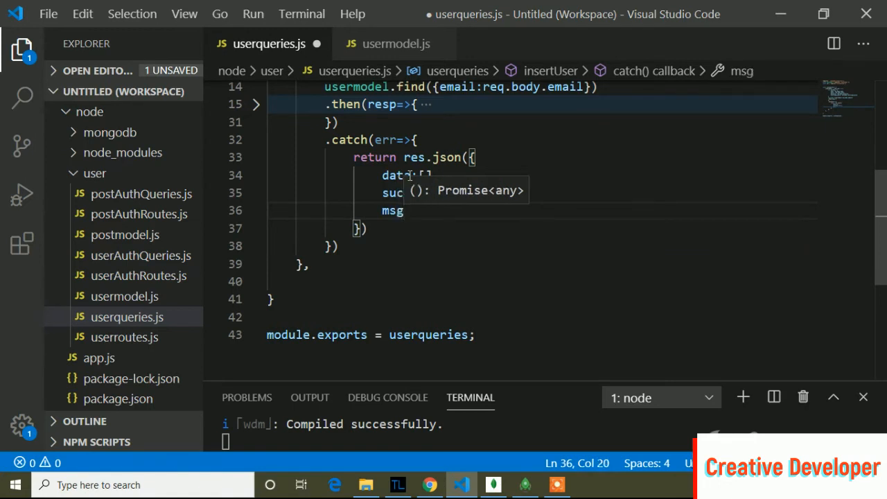
{"action": "type", "text": ":"}
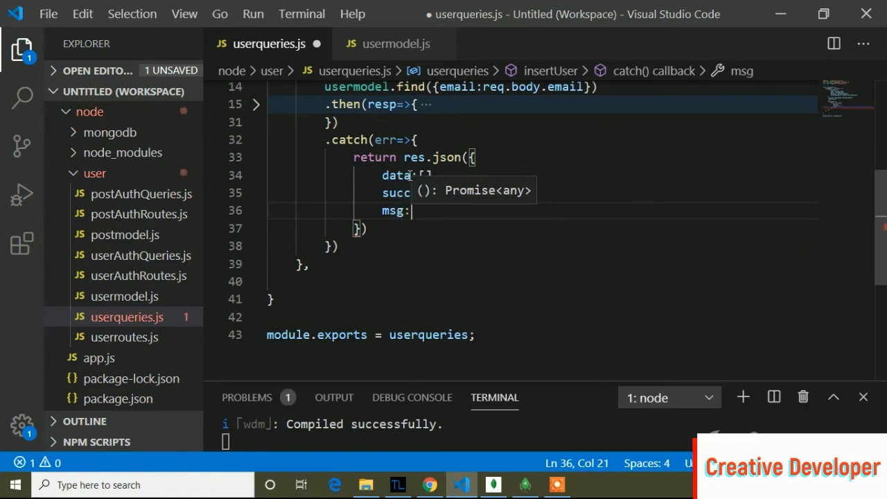
{"action": "type", "text": "\"\""}
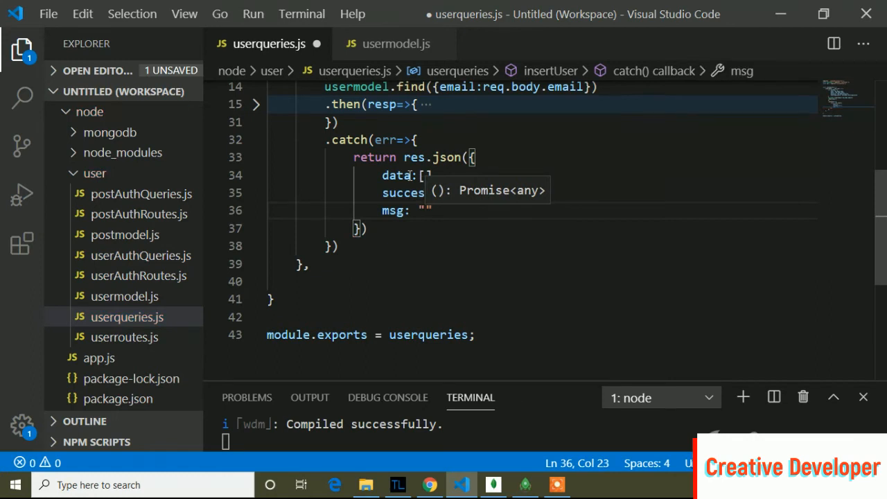
{"action": "type", "text": "Error"}
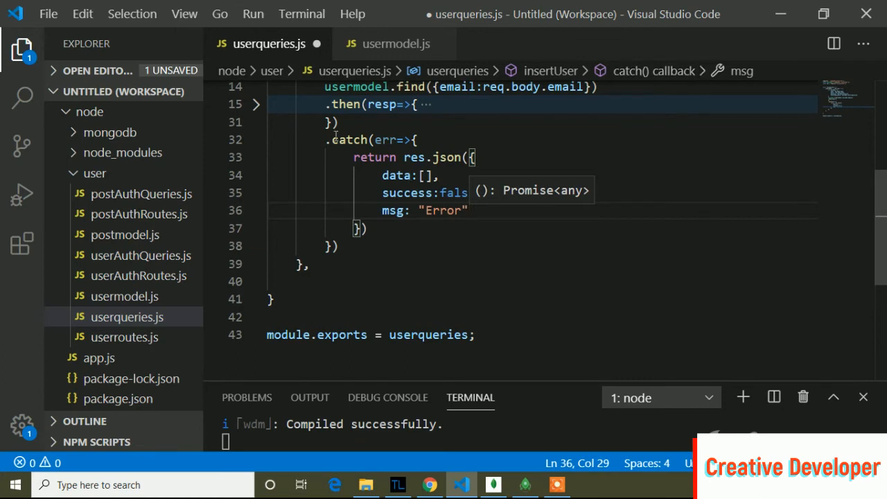
{"action": "left_click", "coordinate": [255, 104]}
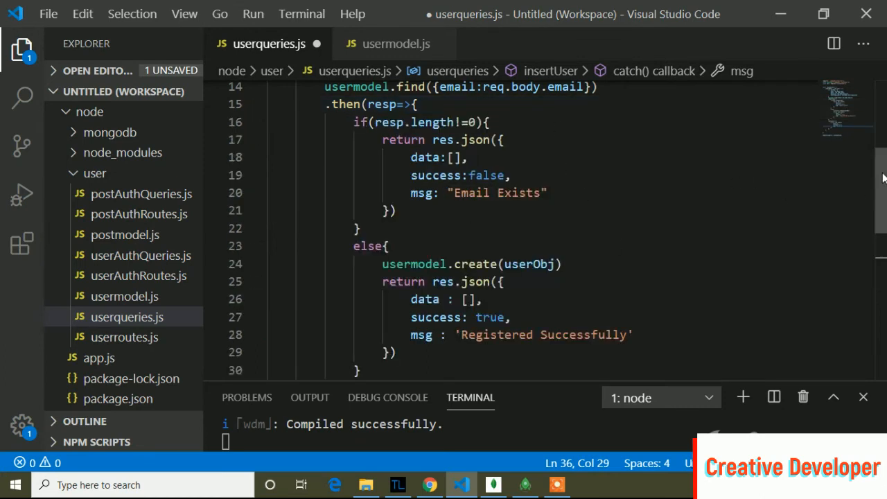
{"action": "double_click", "coordinate": [421, 193]}
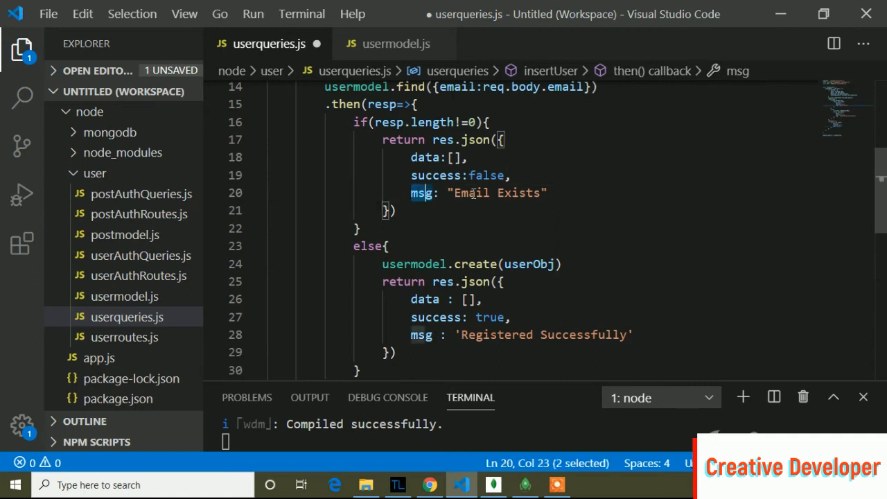
{"action": "left_click", "coordinate": [421, 334]}
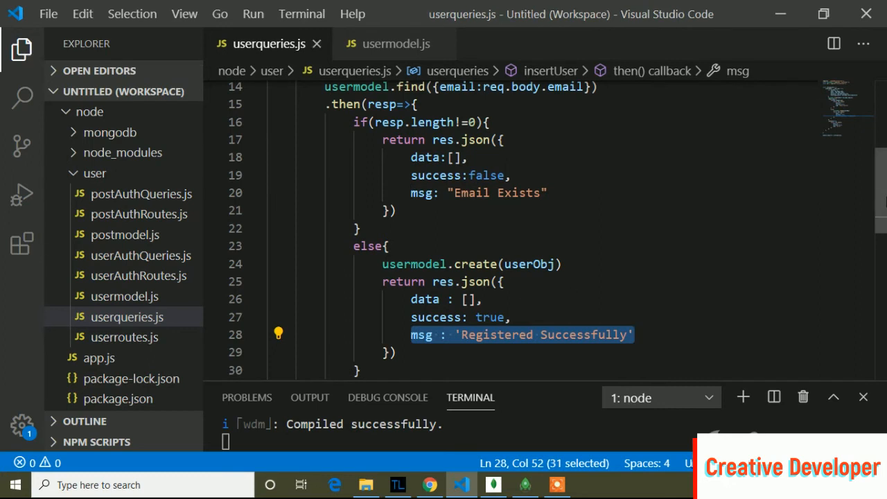
{"action": "mouse_move", "coordinate": [512, 474]}
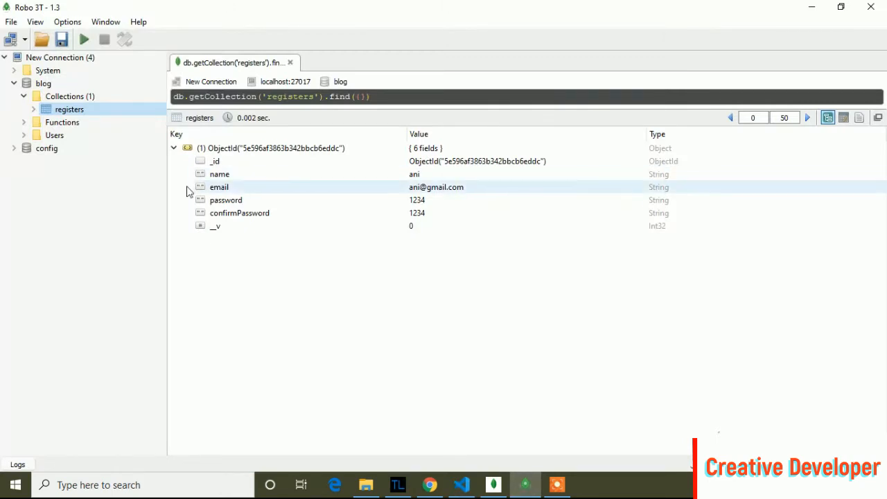
{"action": "mouse_move", "coordinate": [339, 183]}
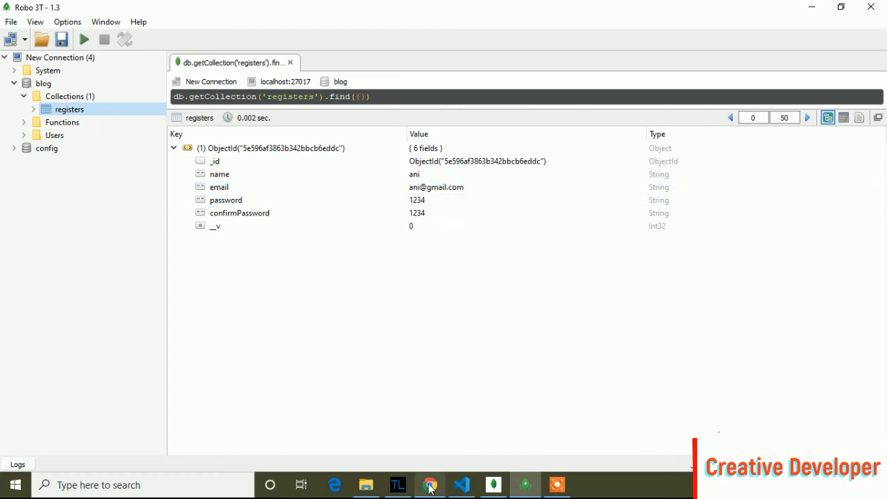
{"action": "left_click", "coordinate": [430, 485]}
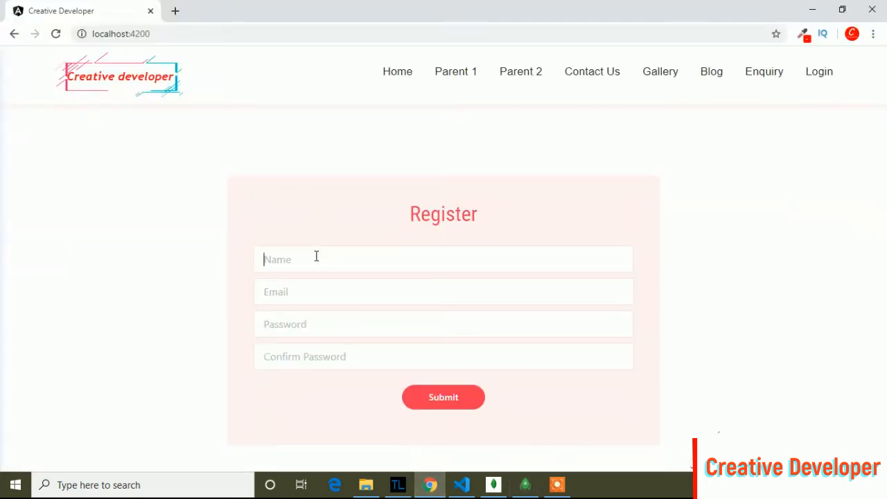
{"action": "type", "text": "Ani"}
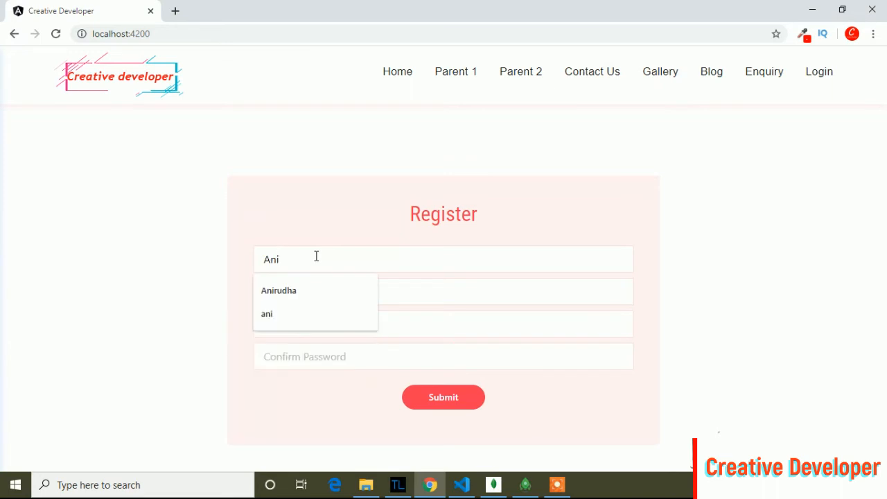
{"action": "left_click", "coordinate": [278, 289]}
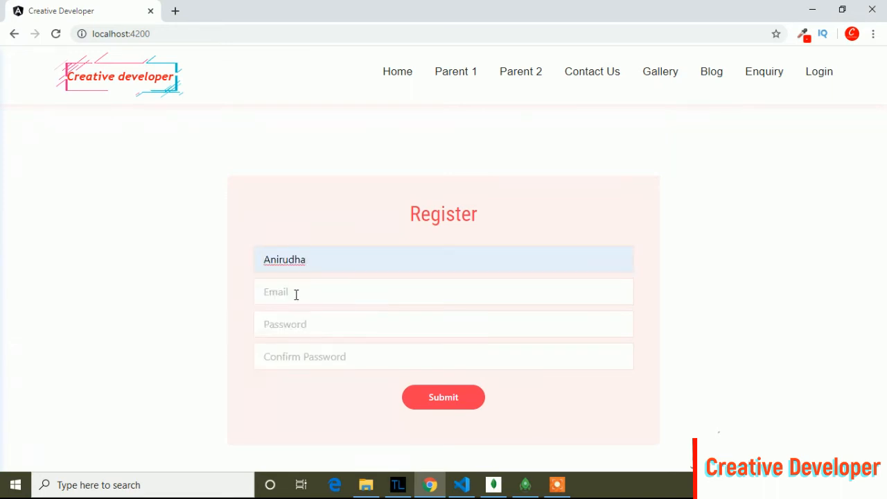
{"action": "left_click", "coordinate": [443, 291]}
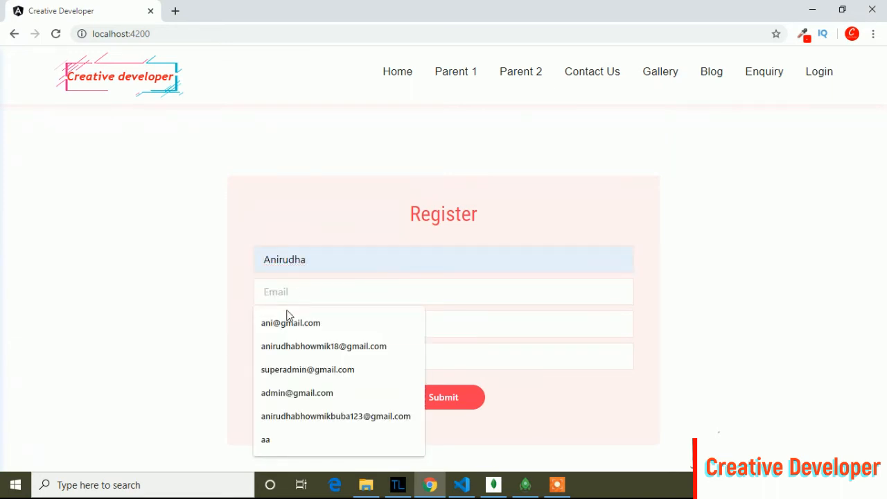
{"action": "left_click", "coordinate": [291, 321]}
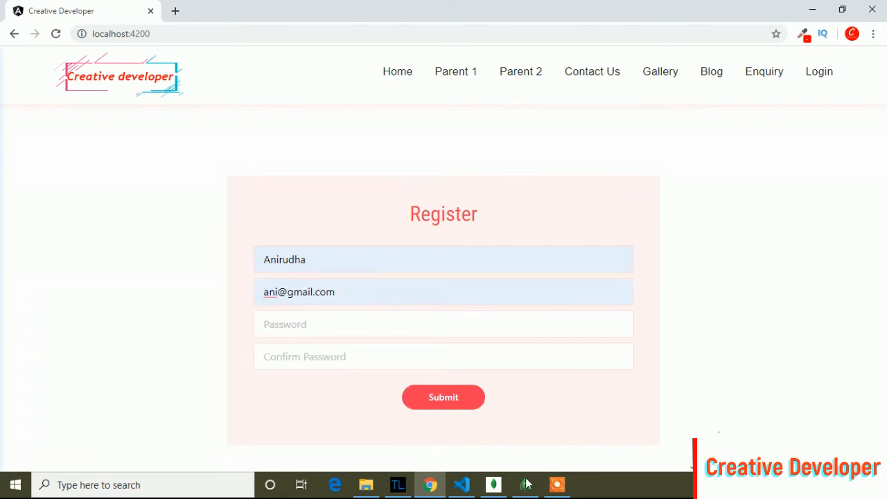
{"action": "left_click", "coordinate": [525, 485]}
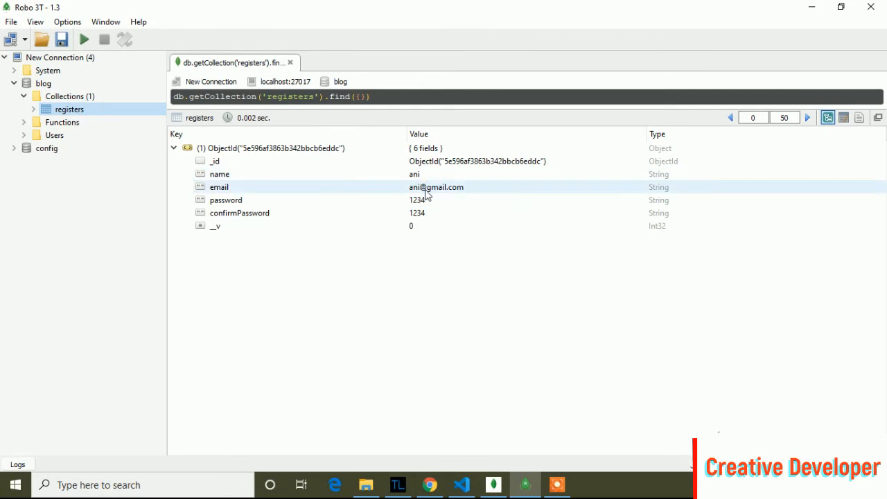
{"action": "left_click", "coordinate": [429, 485]}
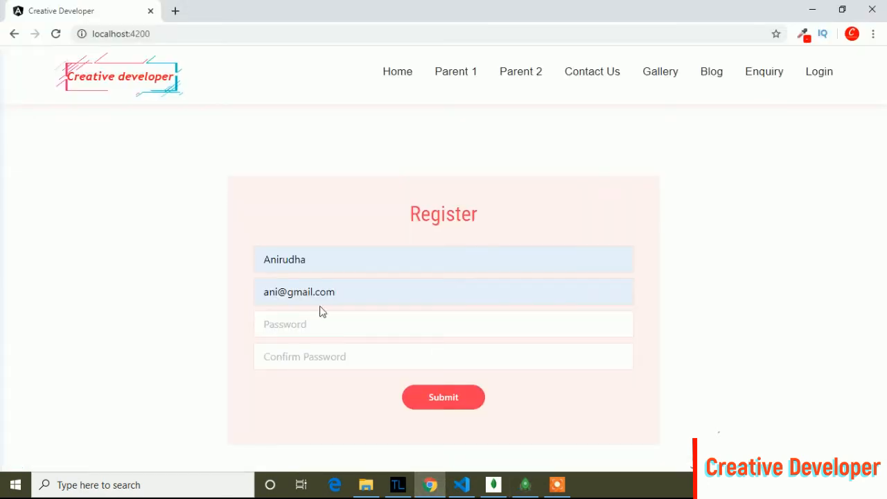
{"action": "type", "text": "123"}
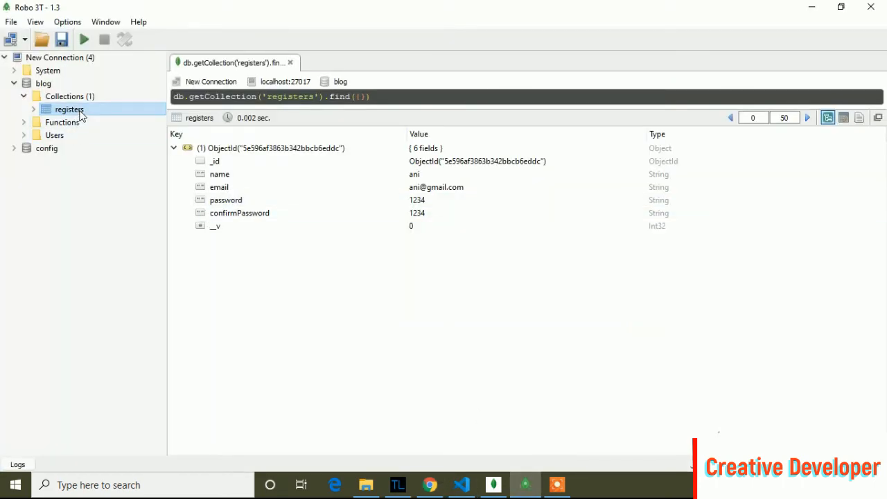
Re-run the registers find query in Robo 3T to confirm no second user was added
{"action": "double_click", "coordinate": [69, 108]}
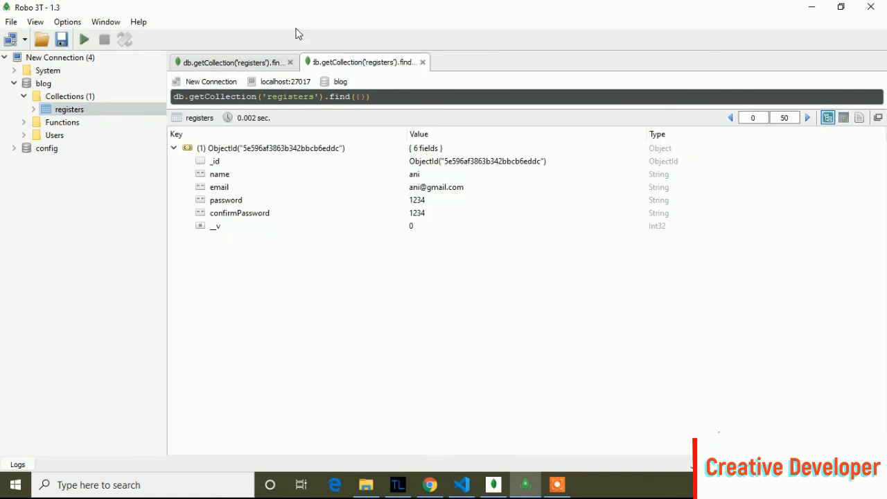
{"action": "left_click", "coordinate": [421, 61]}
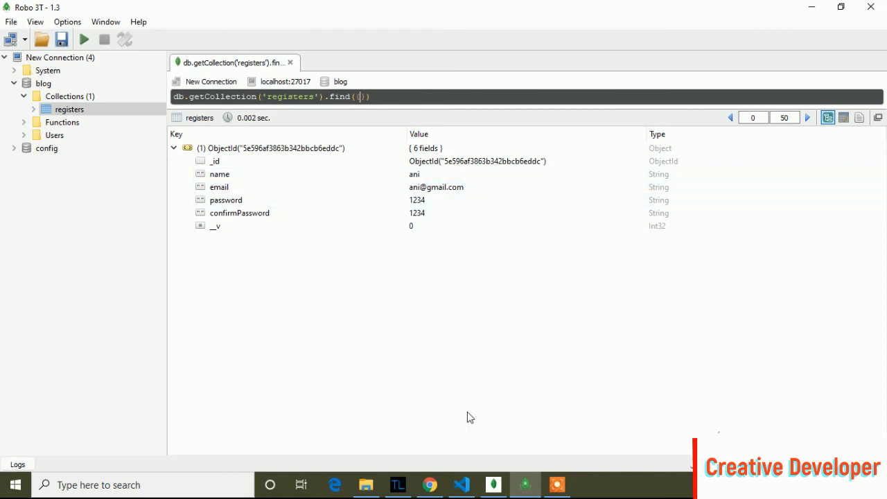
{"action": "left_click", "coordinate": [430, 484]}
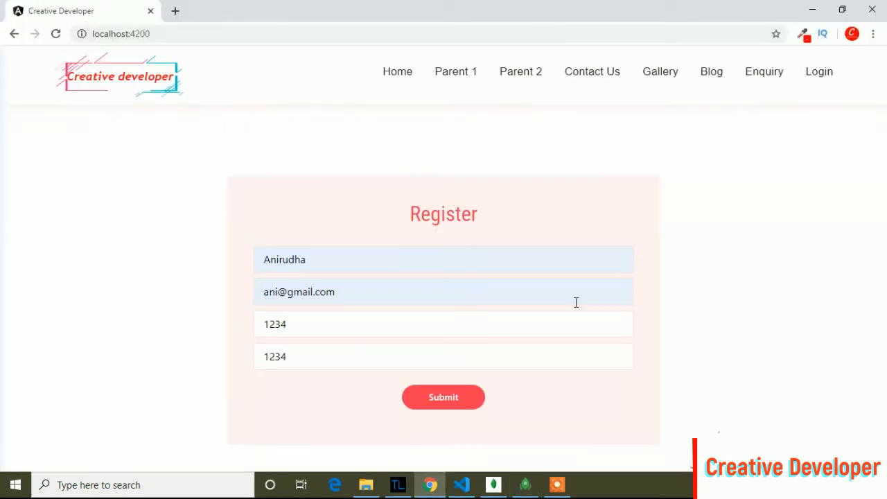
{"action": "mouse_move", "coordinate": [281, 295]}
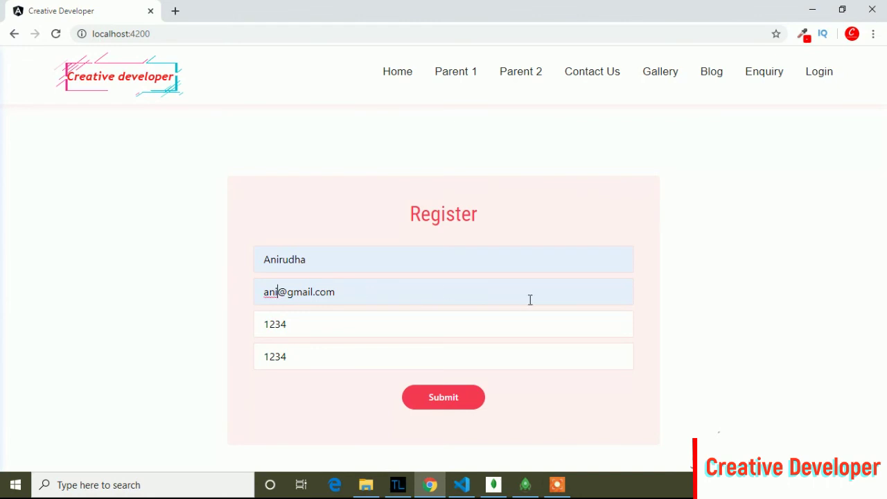
Change the email to a unique 'rudha' address, submit, and expand the new second document in registers
{"action": "type", "text": "rudha"}
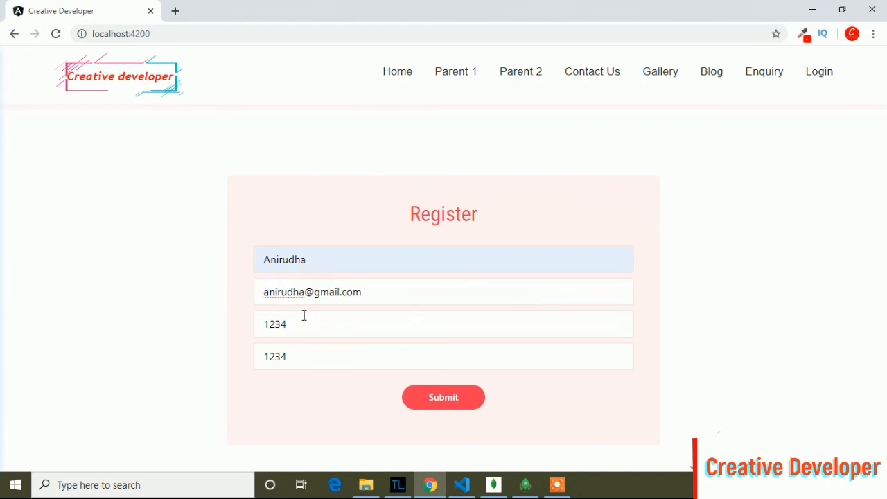
{"action": "mouse_move", "coordinate": [438, 382]}
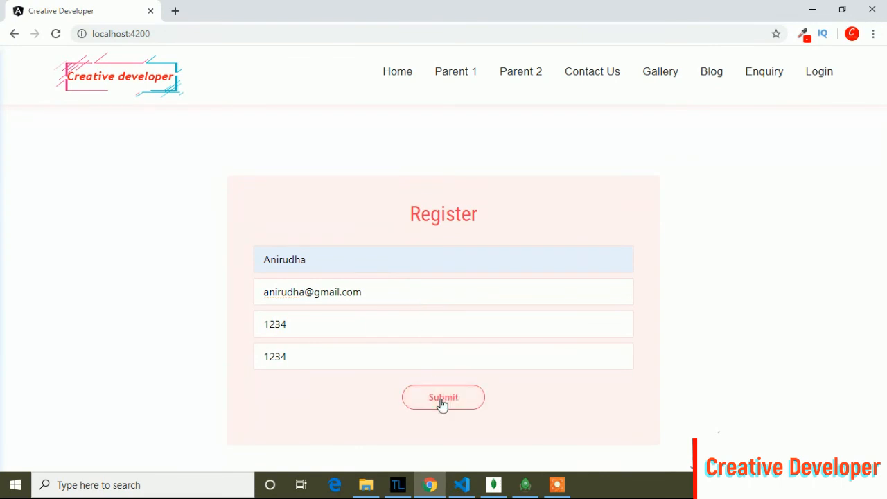
{"action": "left_click", "coordinate": [523, 485]}
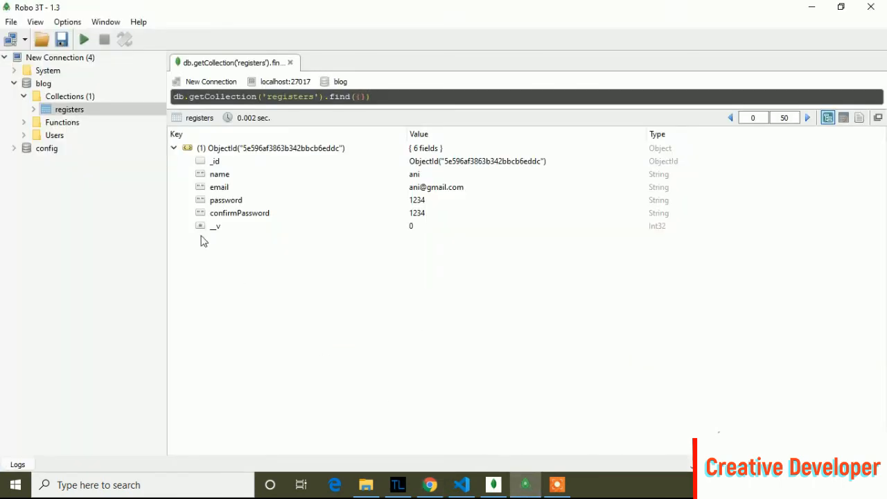
{"action": "double_click", "coordinate": [69, 108]}
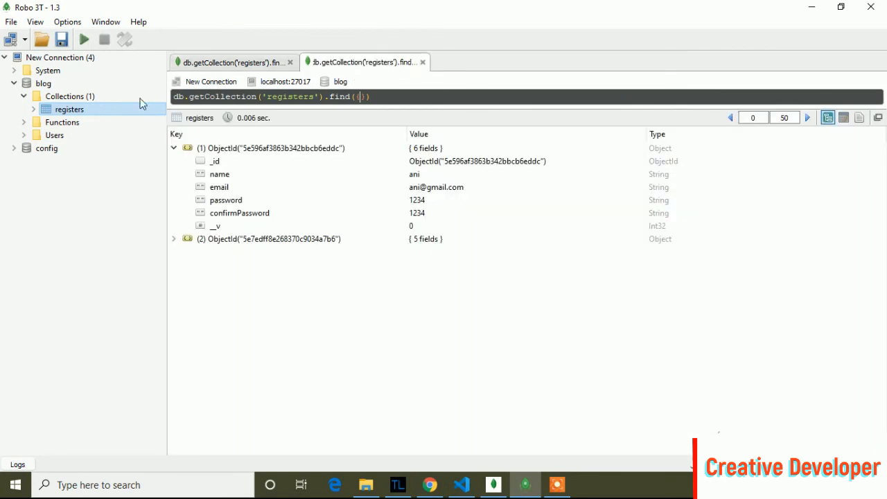
{"action": "left_click", "coordinate": [421, 61]}
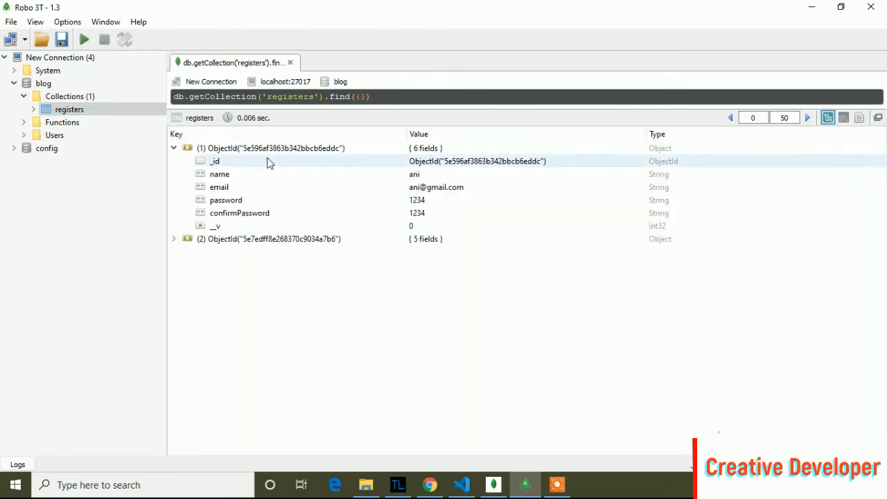
{"action": "left_click", "coordinate": [173, 238]}
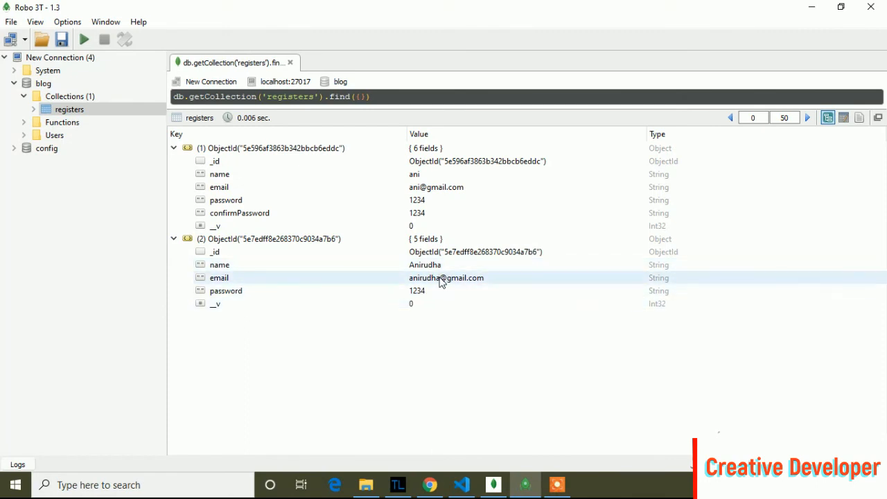
{"action": "mouse_move", "coordinate": [473, 280]}
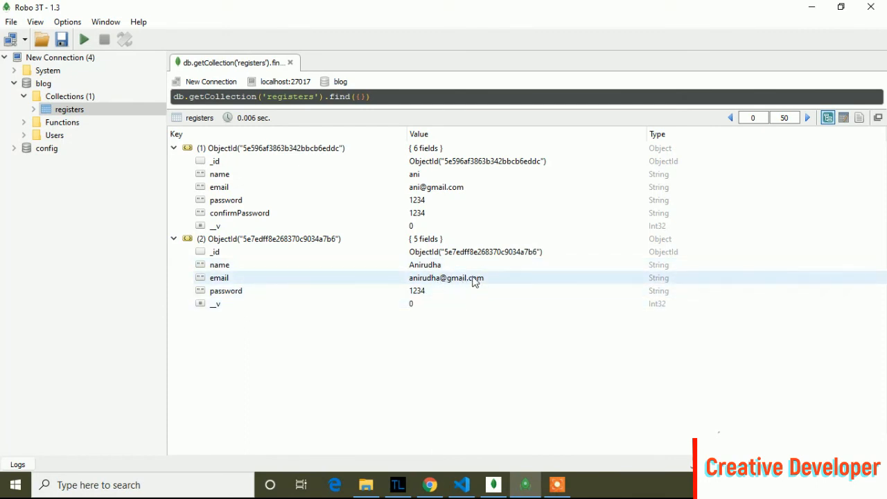
{"action": "mouse_move", "coordinate": [506, 282]}
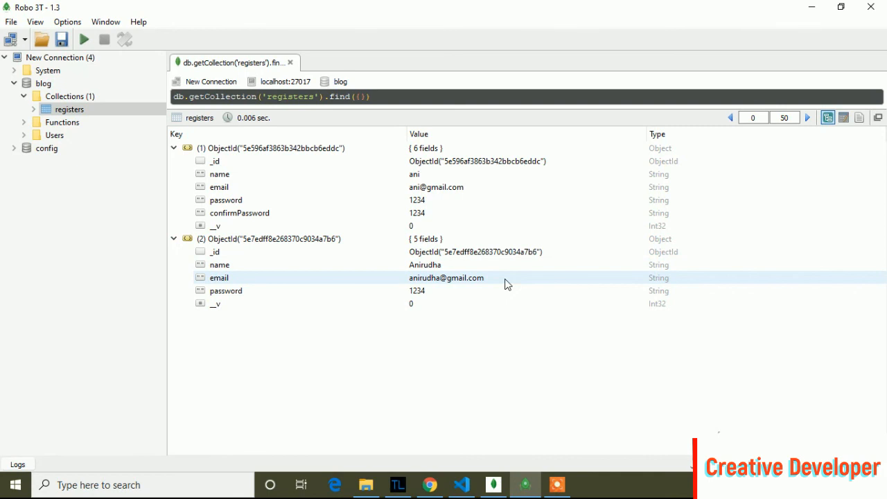
{"action": "left_click", "coordinate": [485, 304]}
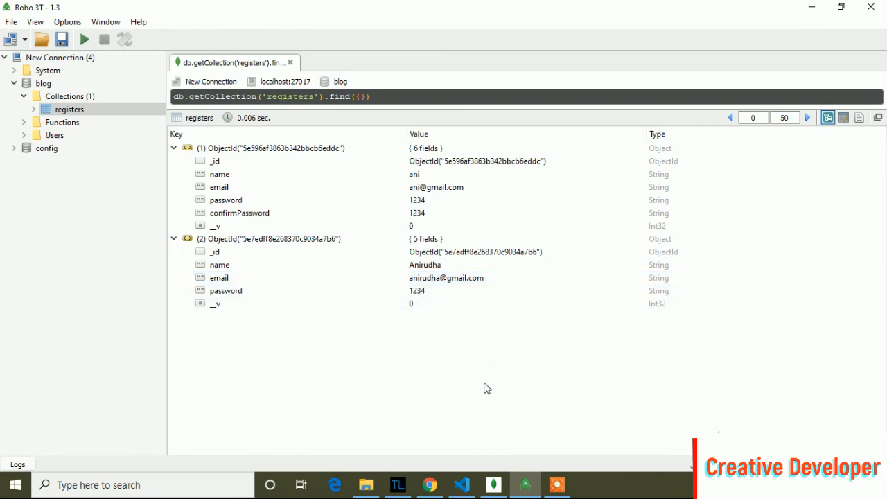
{"action": "mouse_move", "coordinate": [461, 485]}
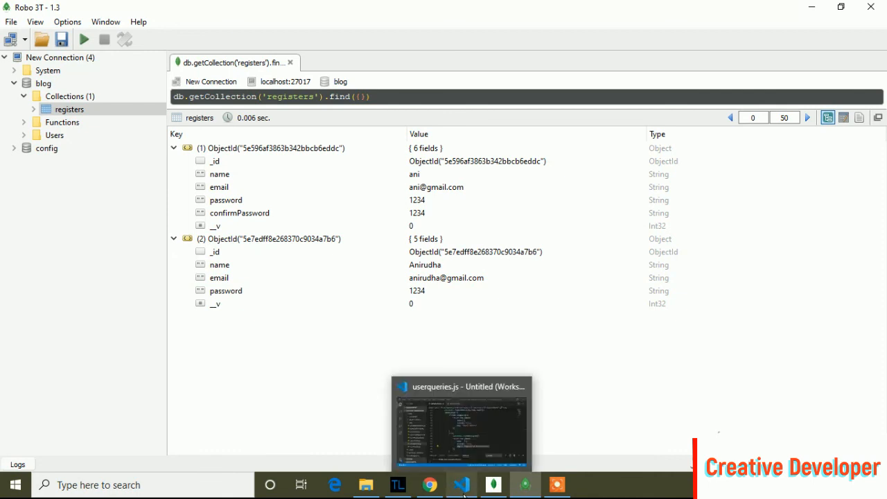
{"action": "mouse_move", "coordinate": [597, 424]}
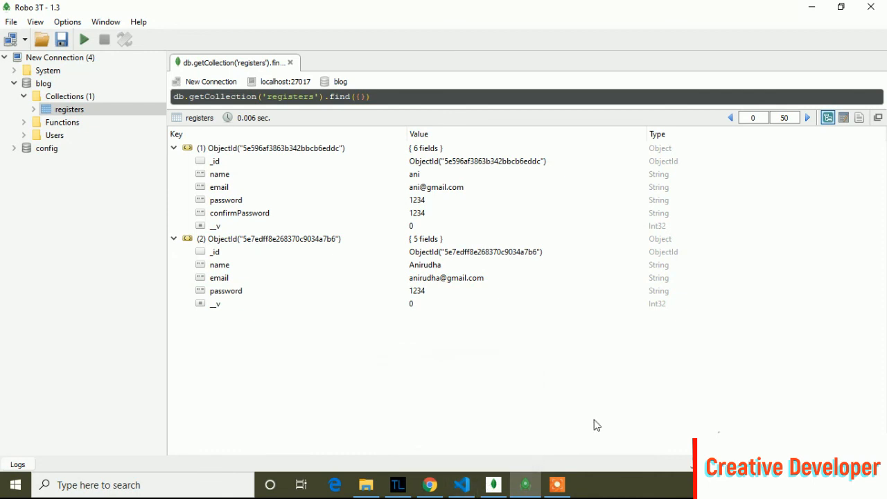
{"action": "mouse_move", "coordinate": [551, 416]}
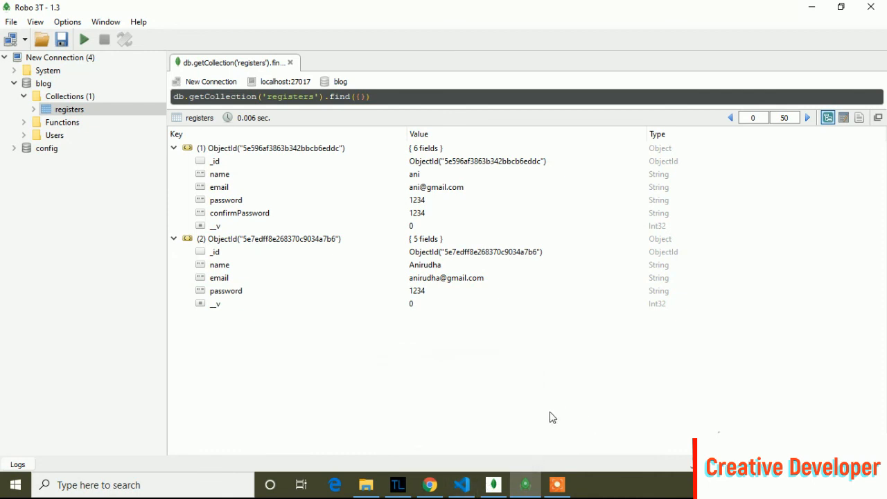
{"action": "mouse_move", "coordinate": [429, 484]}
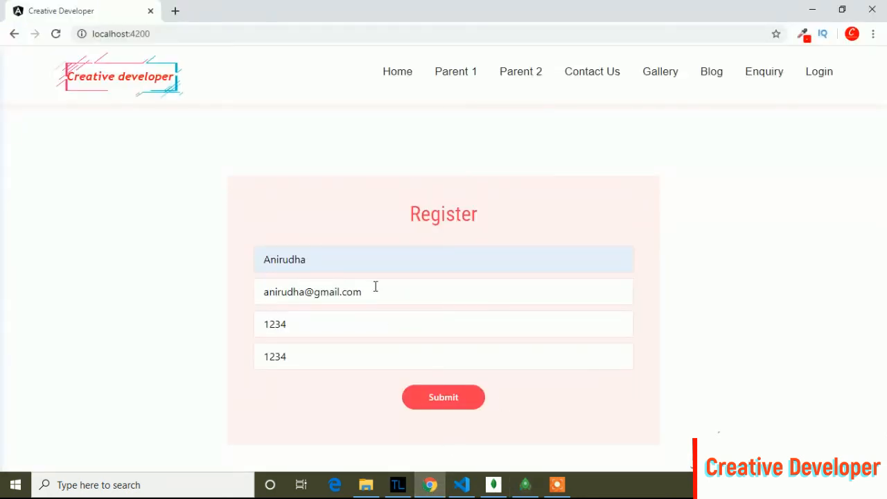
{"action": "mouse_move", "coordinate": [449, 155]}
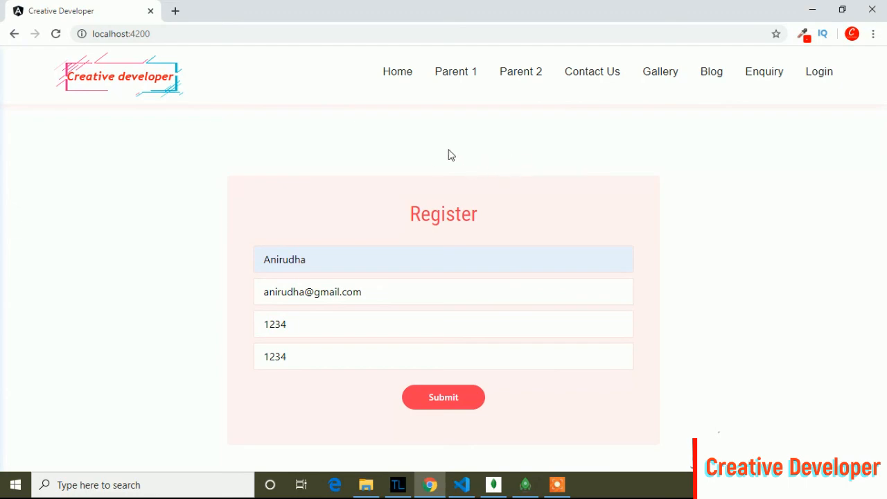
{"action": "mouse_move", "coordinate": [477, 135]}
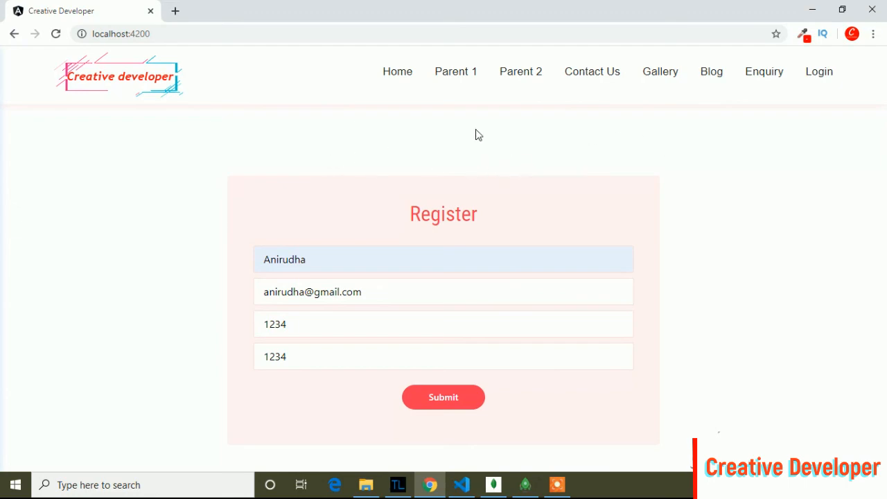